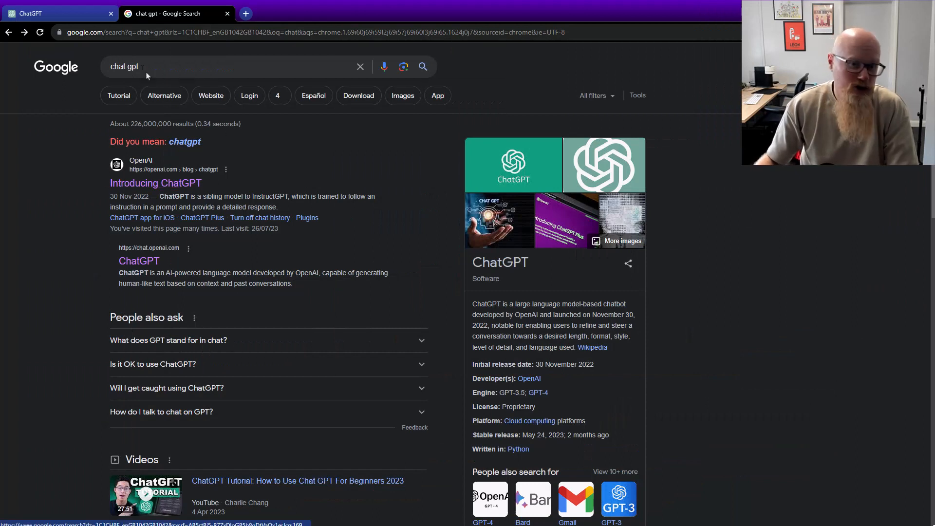
pyautogui.moveTo(133, 164)
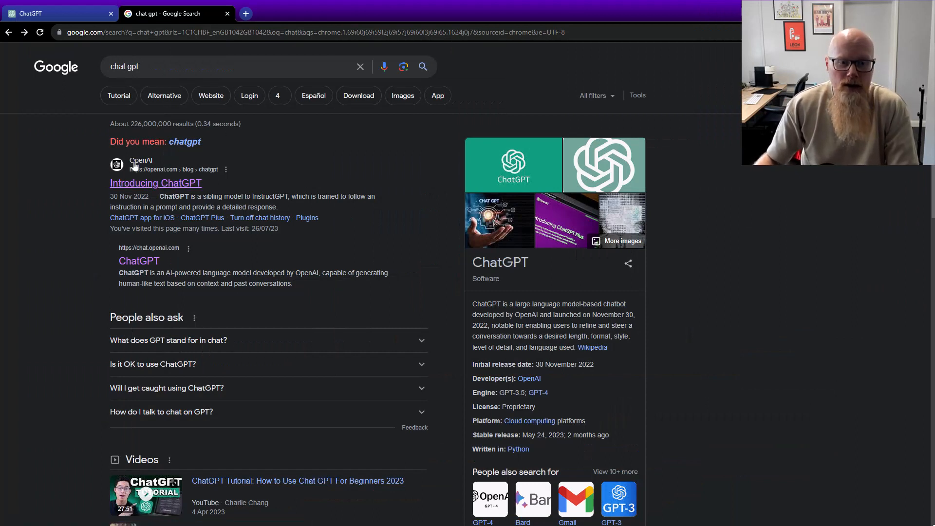
pyautogui.moveTo(156, 168)
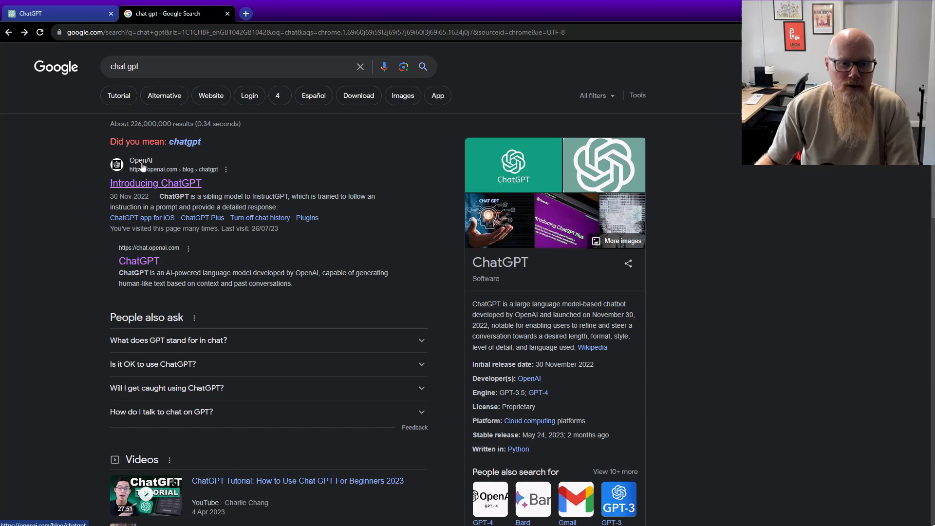
# Open OpenAI's 'Introducing ChatGPT' page from the Google results for chat gpt
pyautogui.click(155, 184)
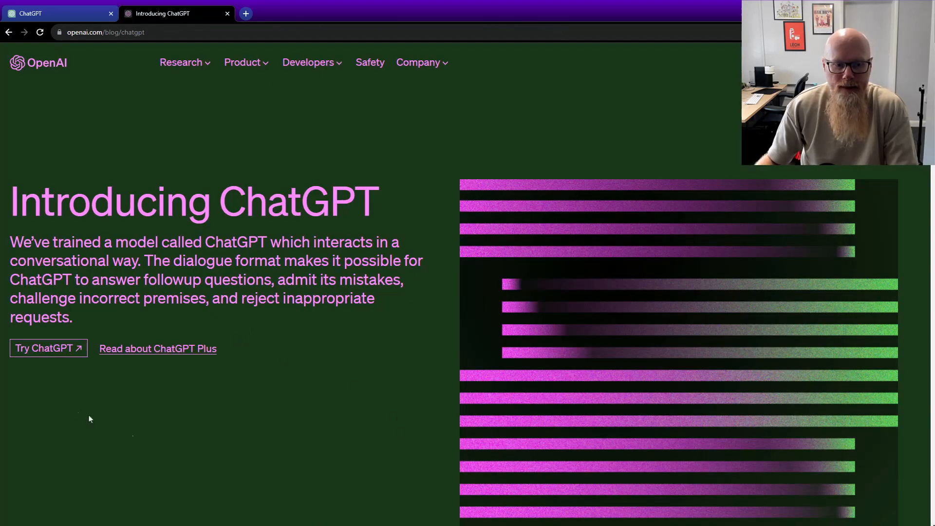
pyautogui.moveTo(48, 348)
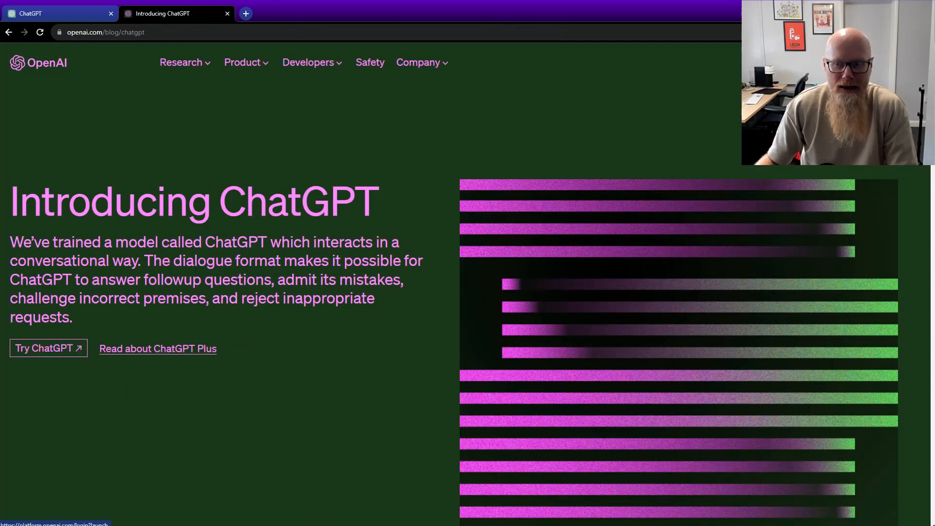
pyautogui.moveTo(144, 374)
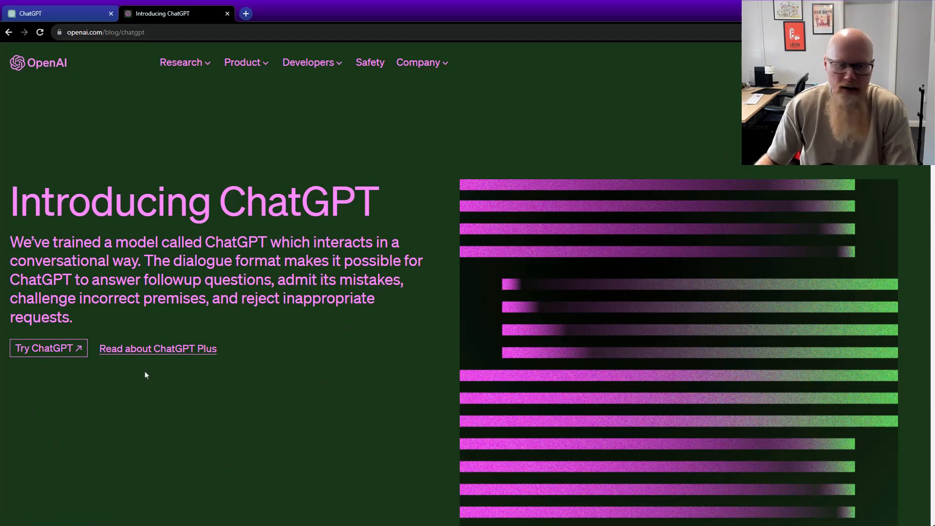
pyautogui.moveTo(470, 156)
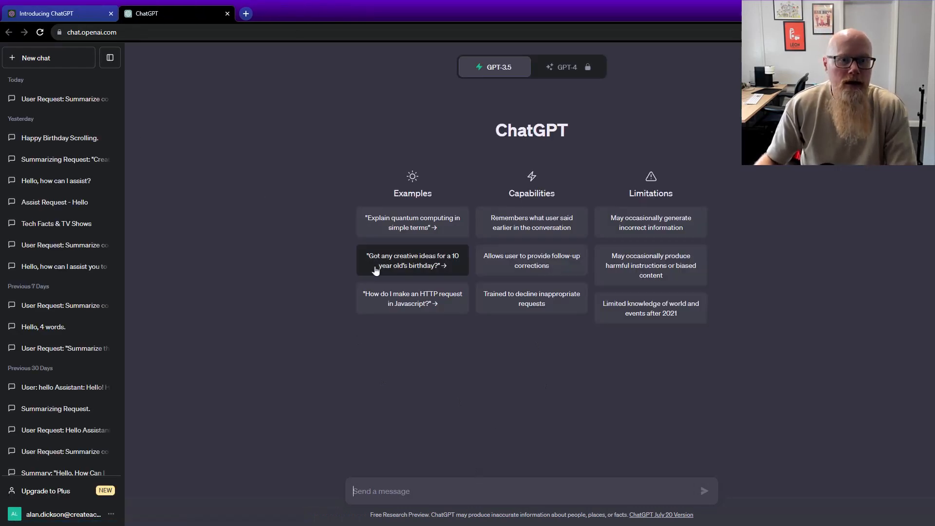
pyautogui.moveTo(552, 434)
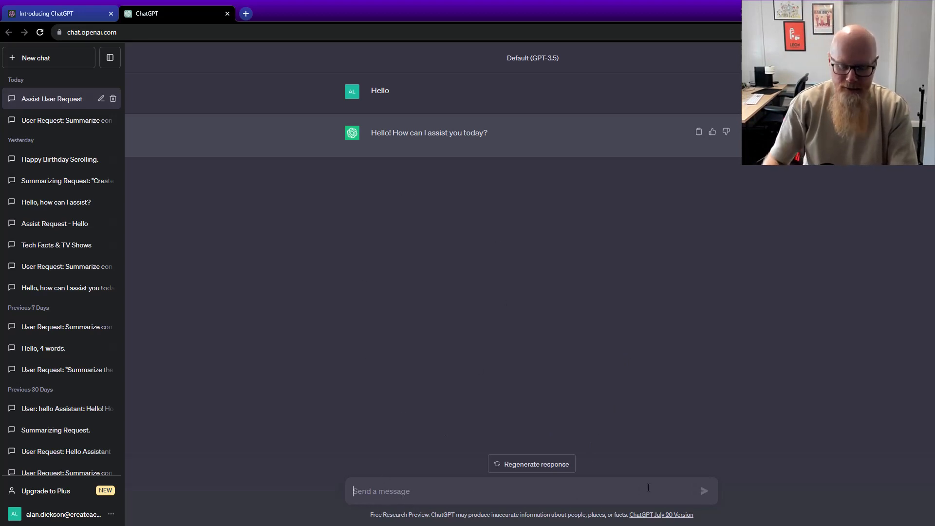
# Send ChatGPT the message 'I would like to create a development plan.'
pyautogui.write('I would like to')
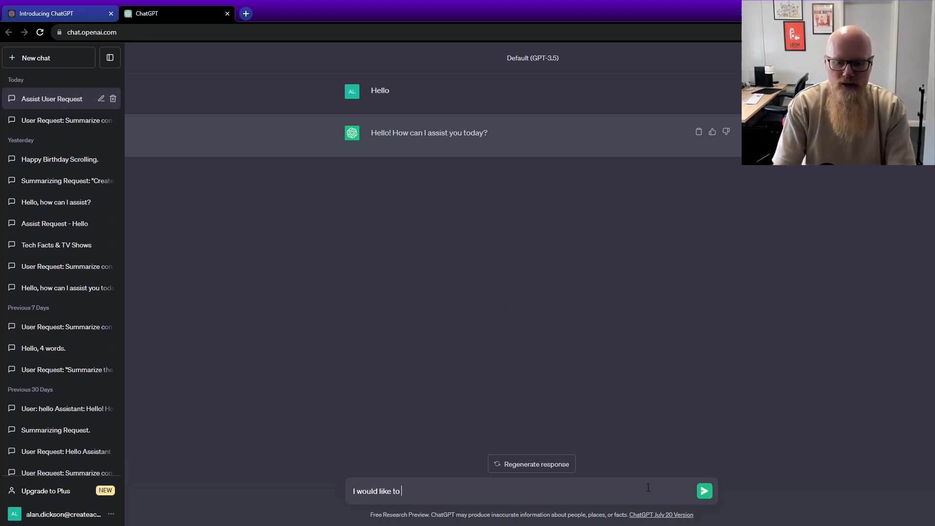
pyautogui.write('create a deve')
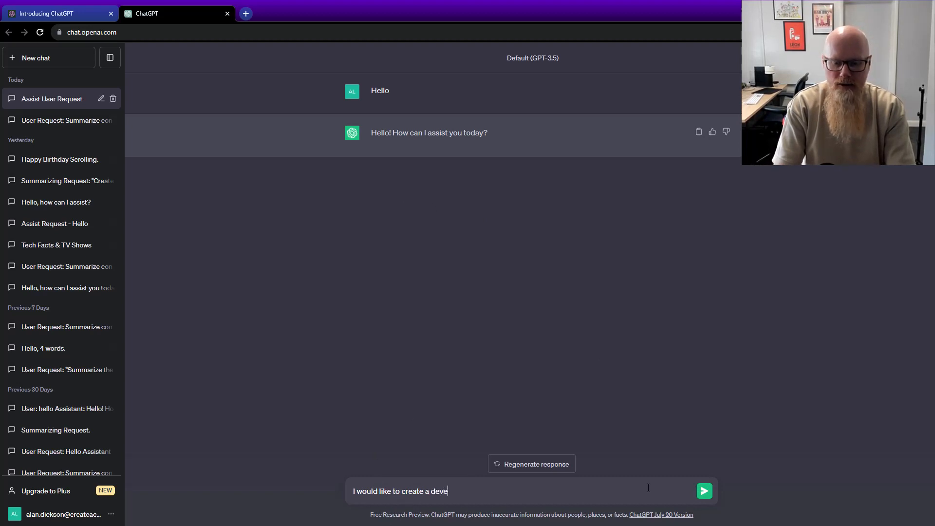
pyautogui.write('lopment')
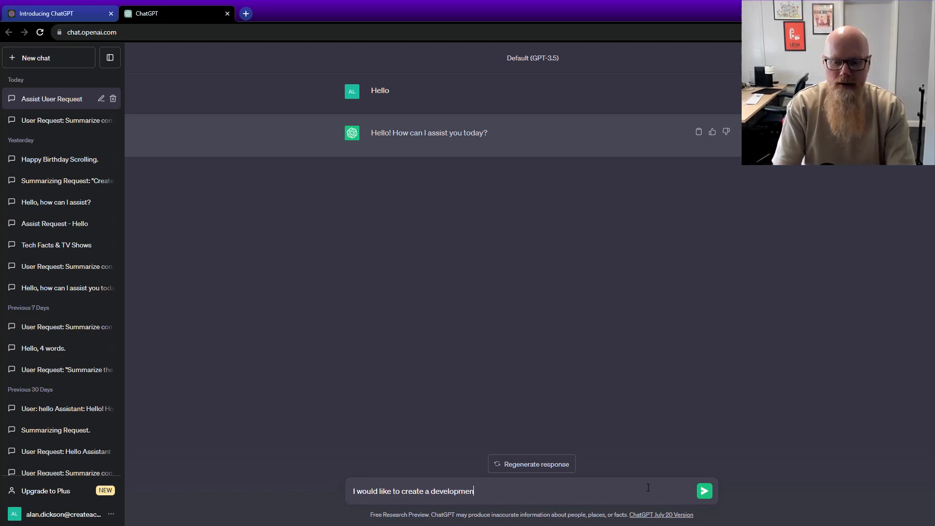
pyautogui.click(704, 491)
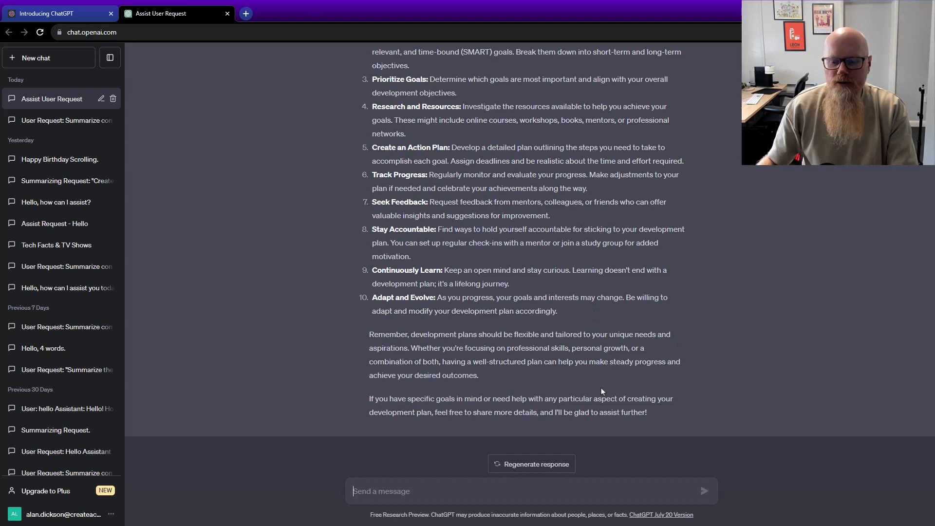
pyautogui.scroll(3)
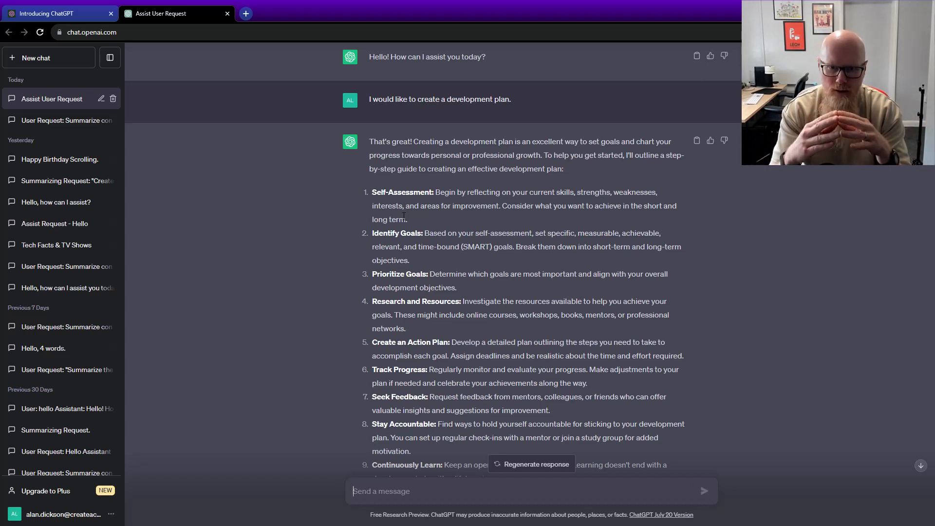
pyautogui.moveTo(343, 275)
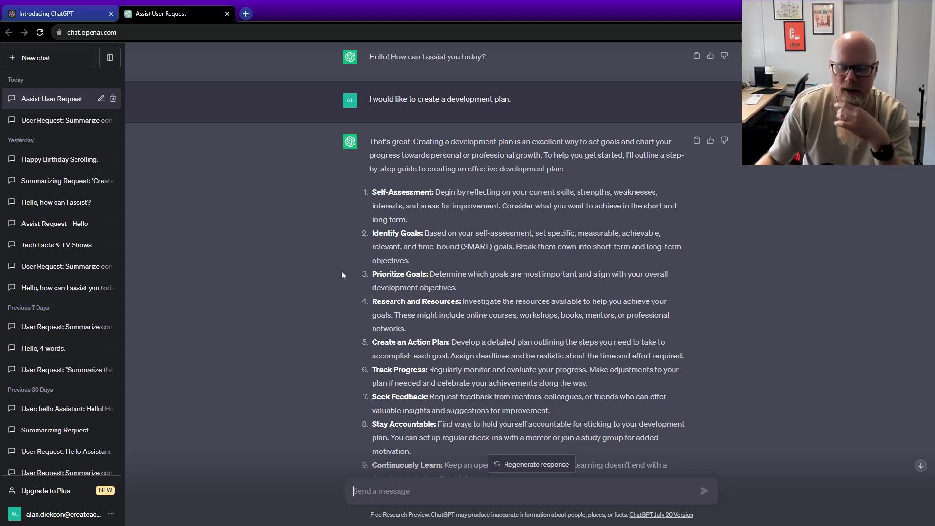
pyautogui.moveTo(697, 143)
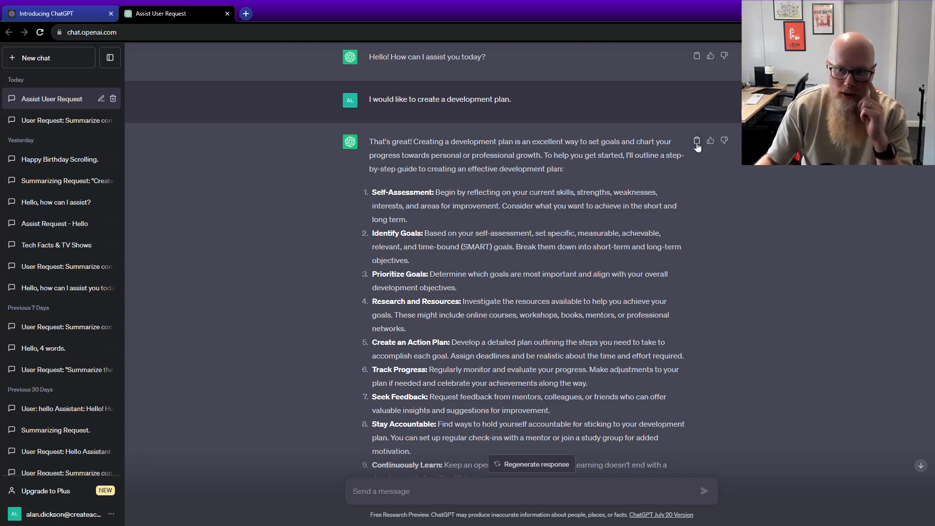
pyautogui.moveTo(608, 294)
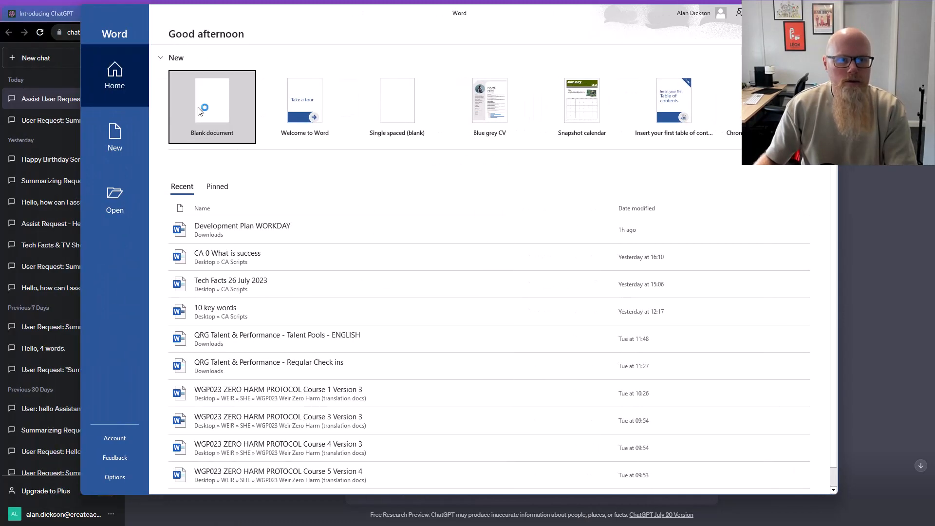
# Start a blank Word document and copy ChatGPT's whole ten-step development plan reply for pasting
pyautogui.click(212, 101)
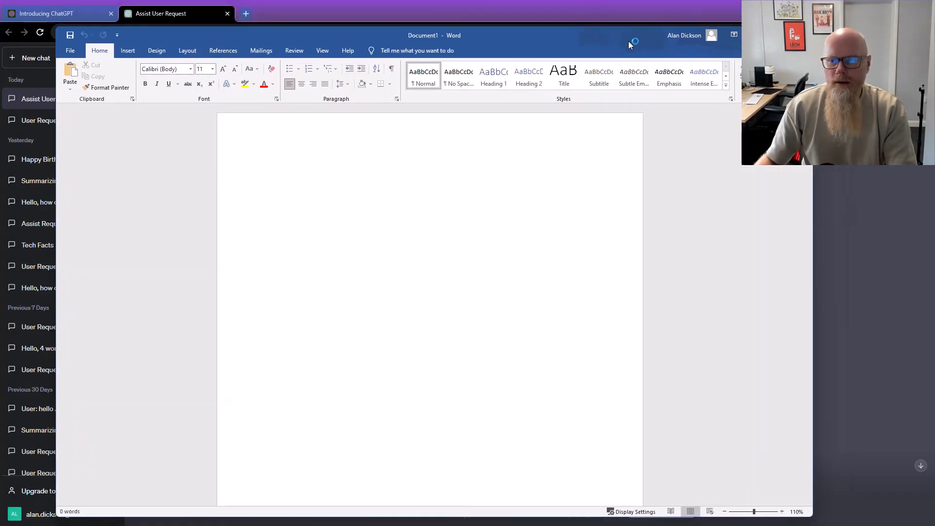
pyautogui.click(160, 13)
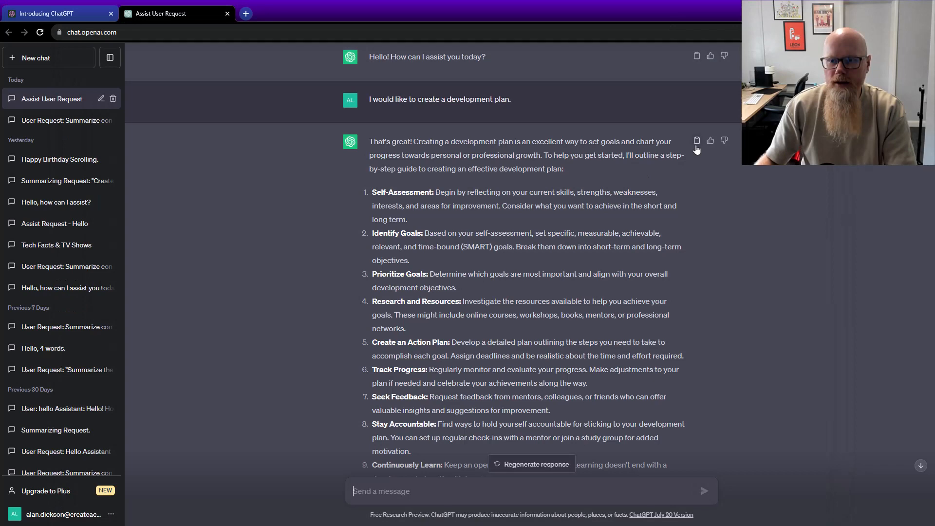
pyautogui.click(696, 139)
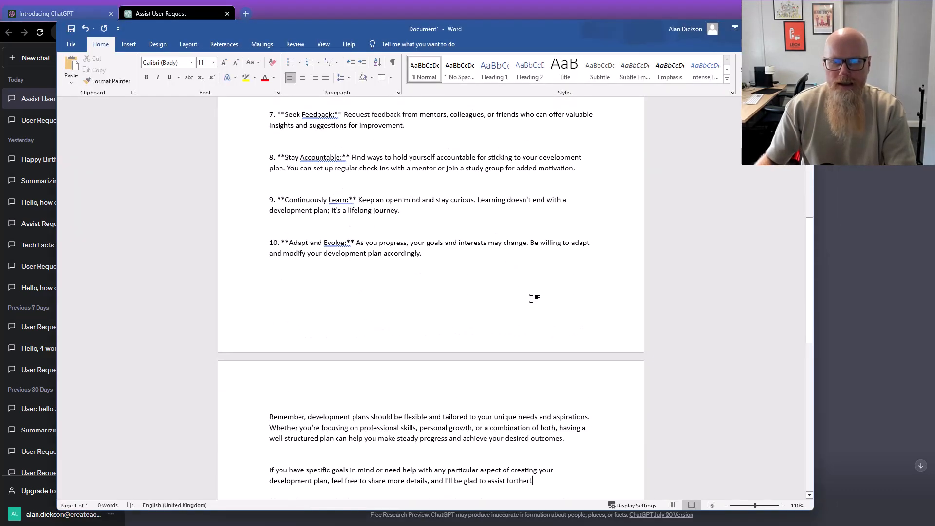
pyautogui.scroll(3)
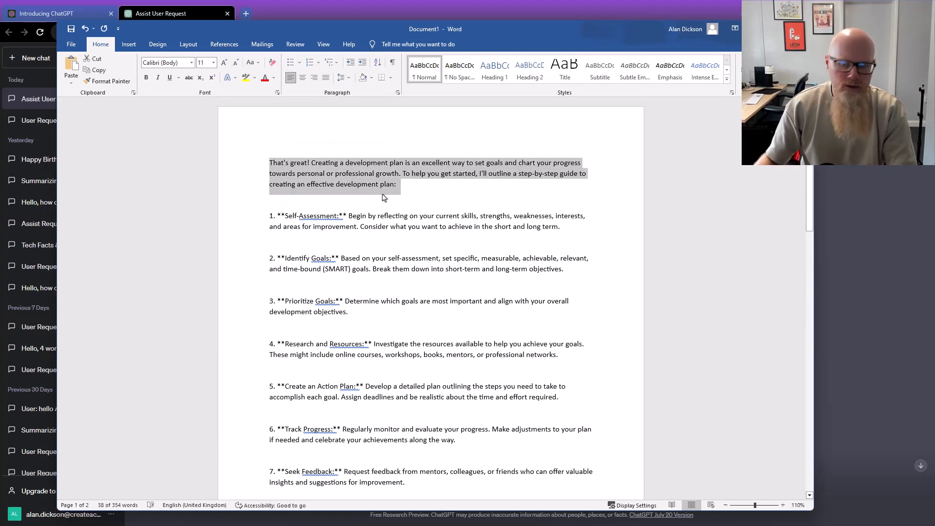
pyautogui.scroll(-3)
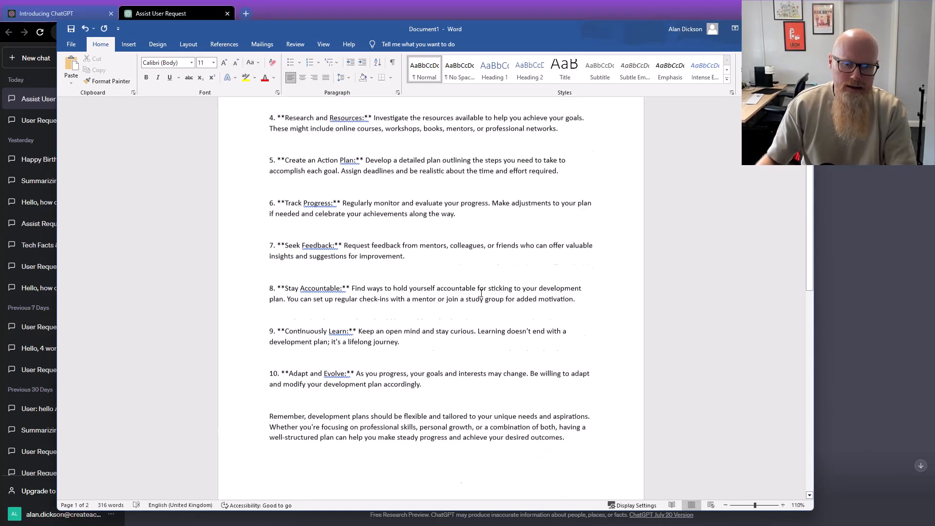
pyautogui.scroll(3)
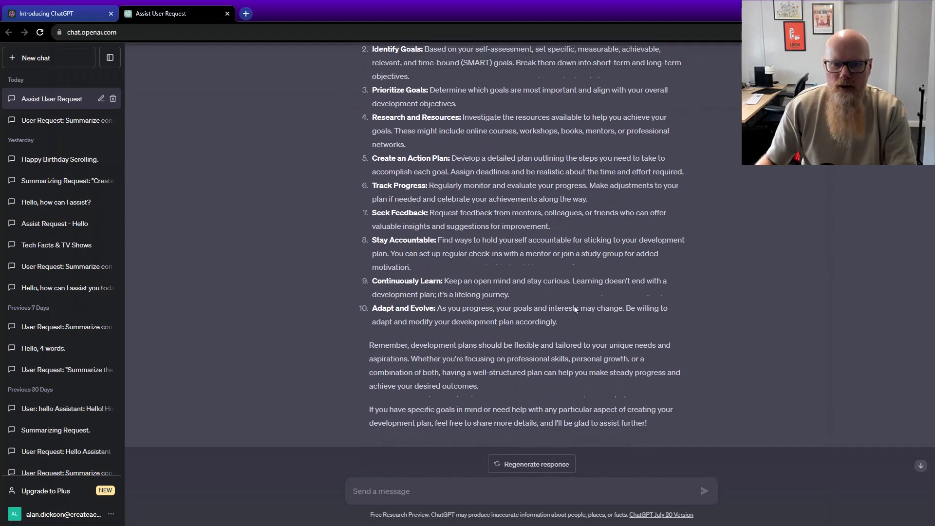
# Write the prompt 'I would like you to create a development plan scenario.'
pyautogui.scroll(3)
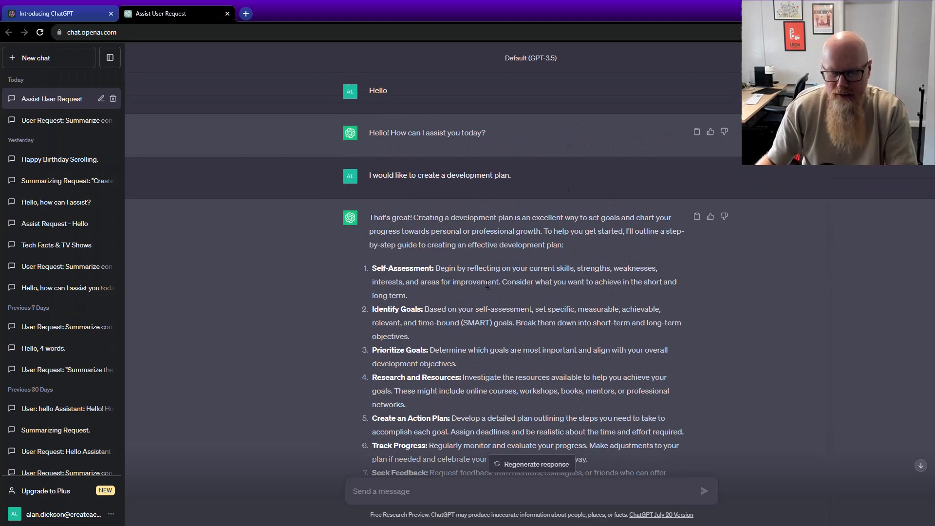
pyautogui.scroll(-3)
pyautogui.write('I would ')
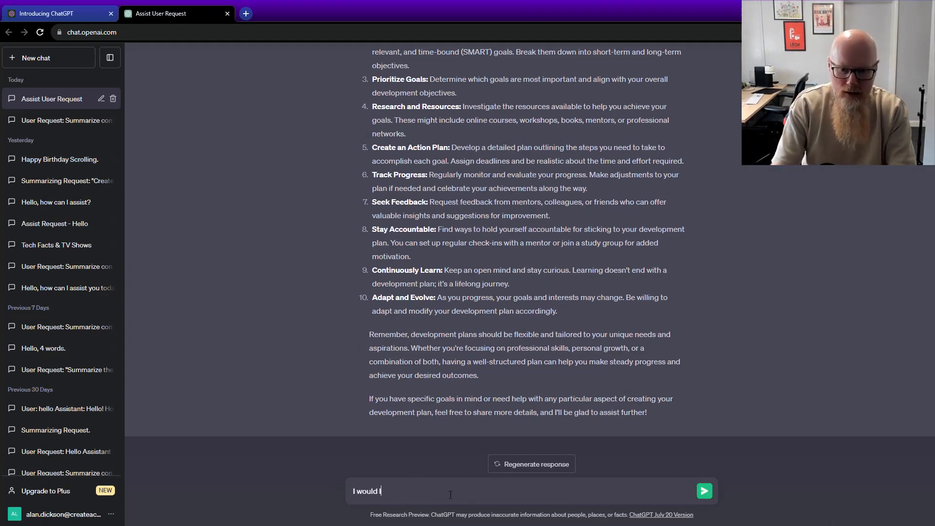
pyautogui.write('like')
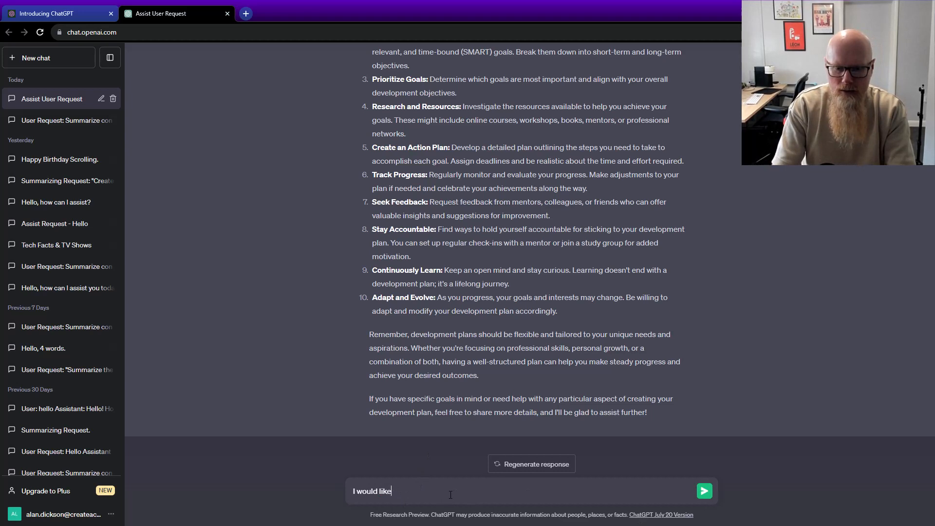
pyautogui.write('you to create a')
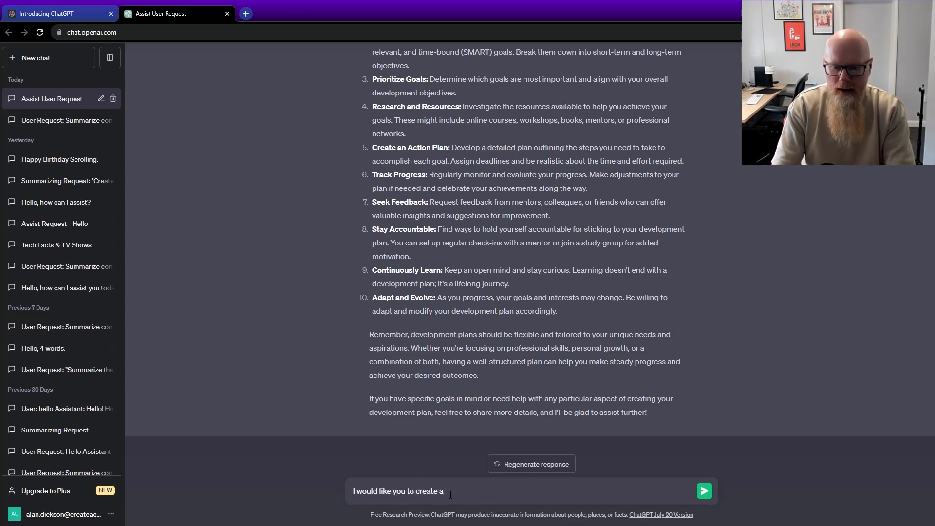
pyautogui.write('develop')
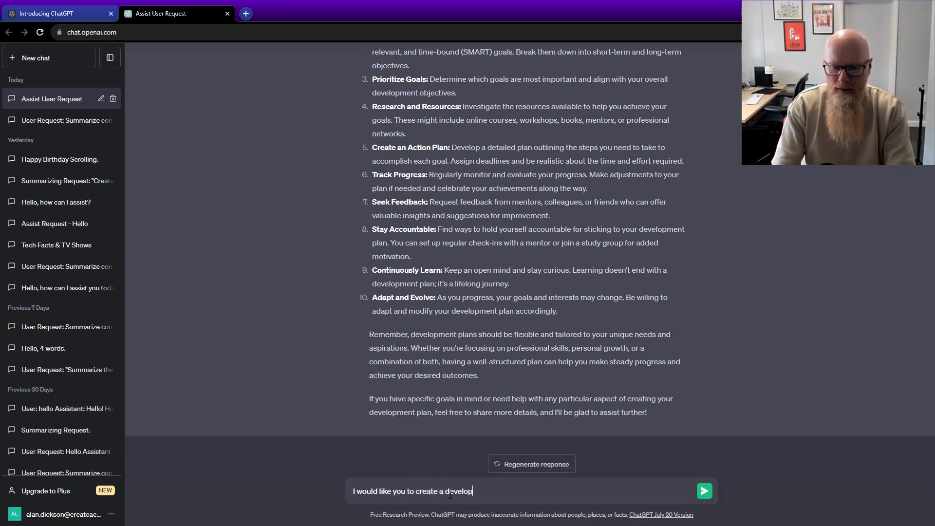
pyautogui.write('ment plan s')
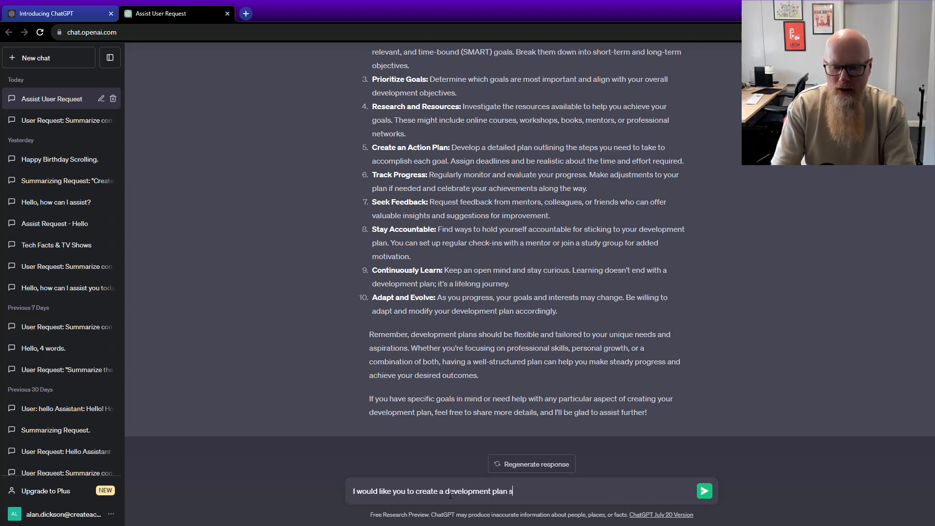
pyautogui.write('cenario.')
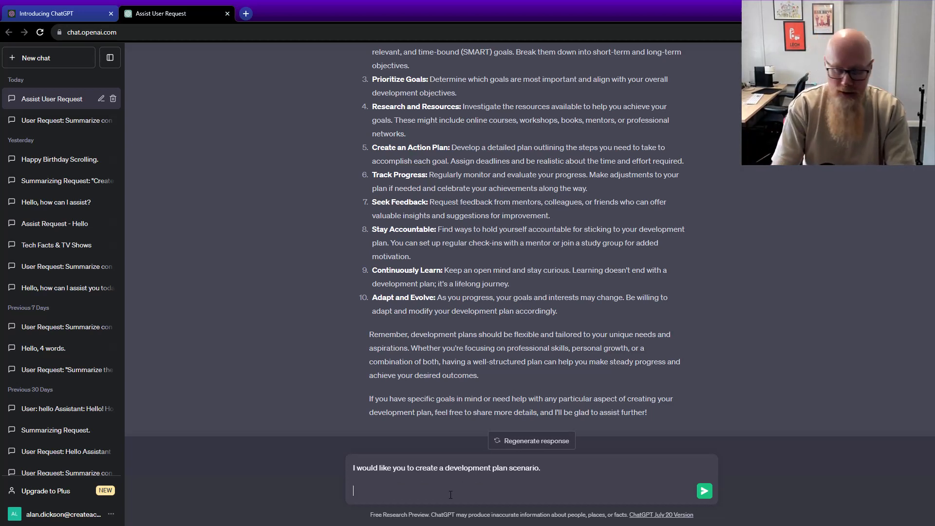
# Add the lines 'Manager: John' and 'Employee:' and send the scenario request
pyautogui.write('Manager: Jo')
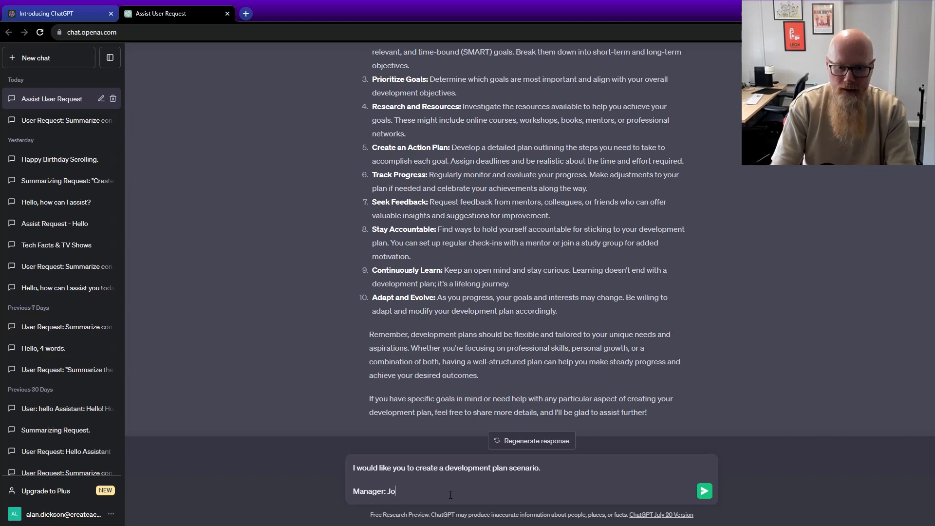
pyautogui.write('hn')
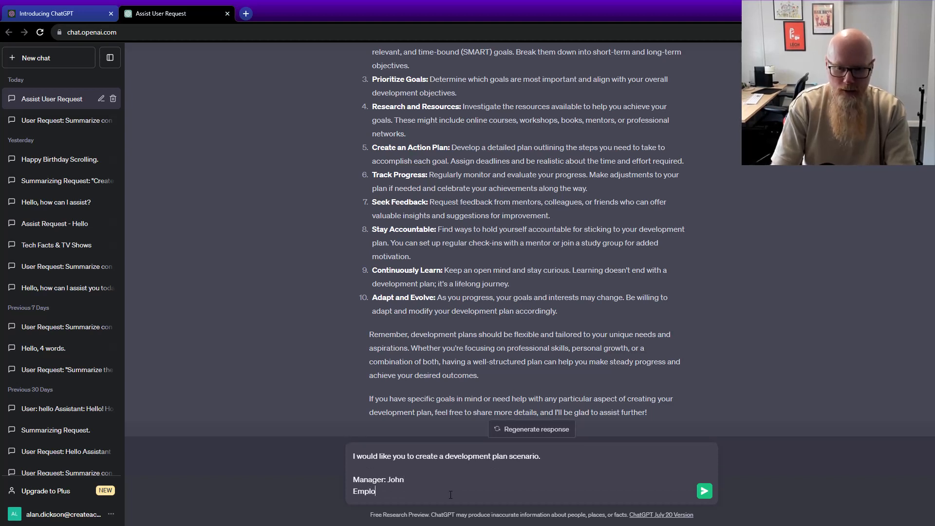
pyautogui.write('yee:')
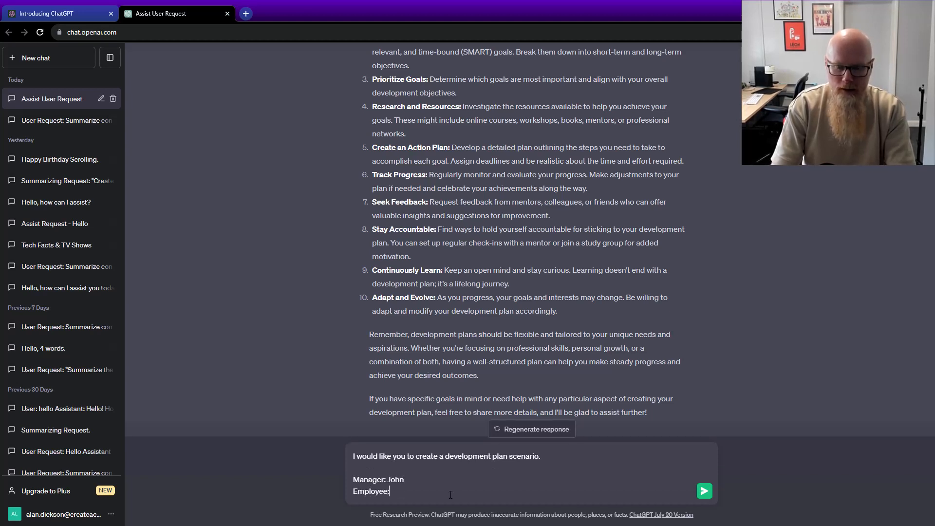
pyautogui.click(703, 491)
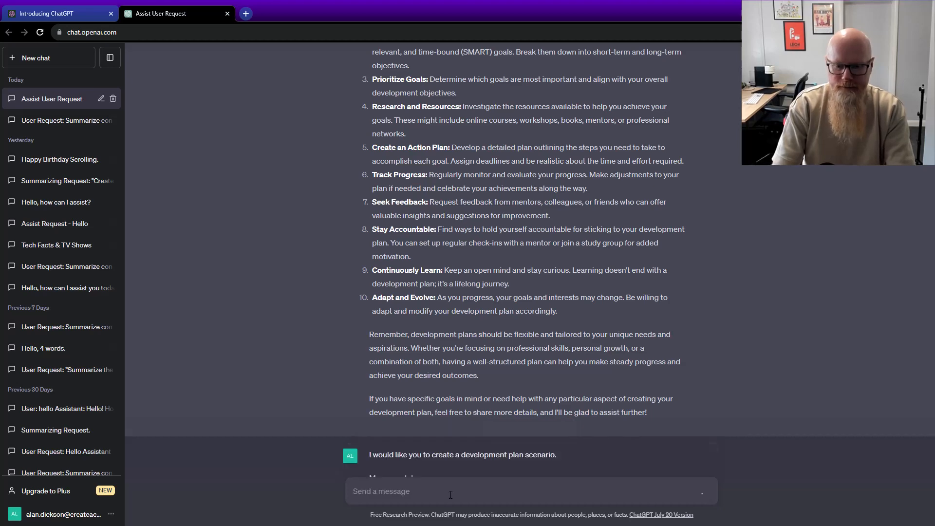
# Scroll through ChatGPT's generated development plan scenario for Peter under manager John to review it
pyautogui.press('Return')
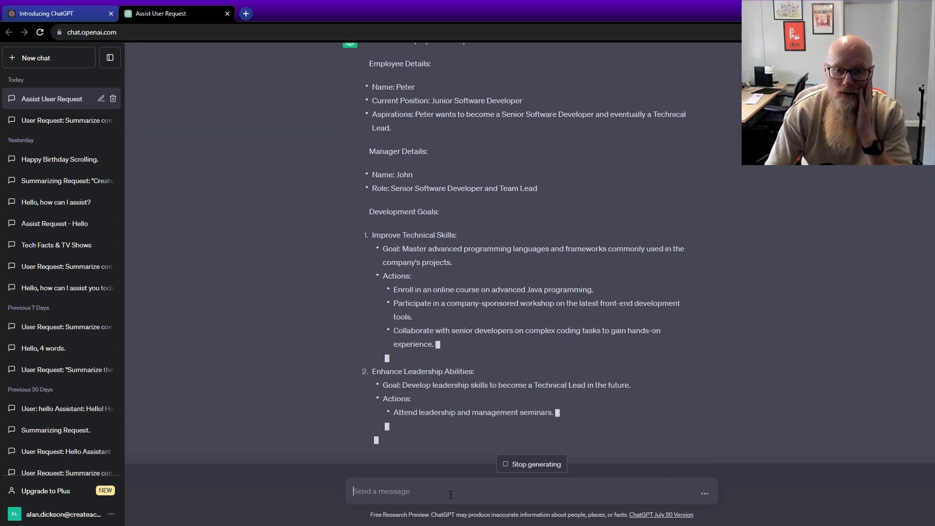
pyautogui.scroll(-3)
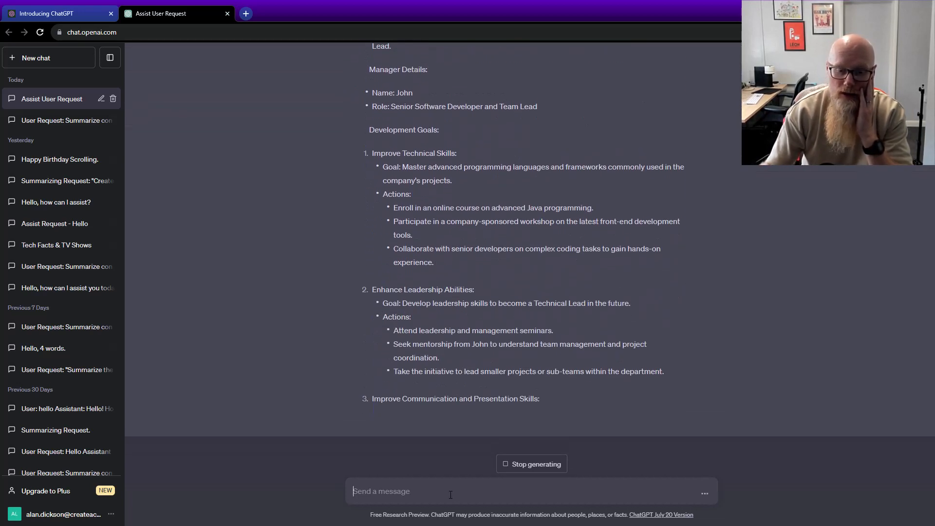
pyautogui.scroll(-3)
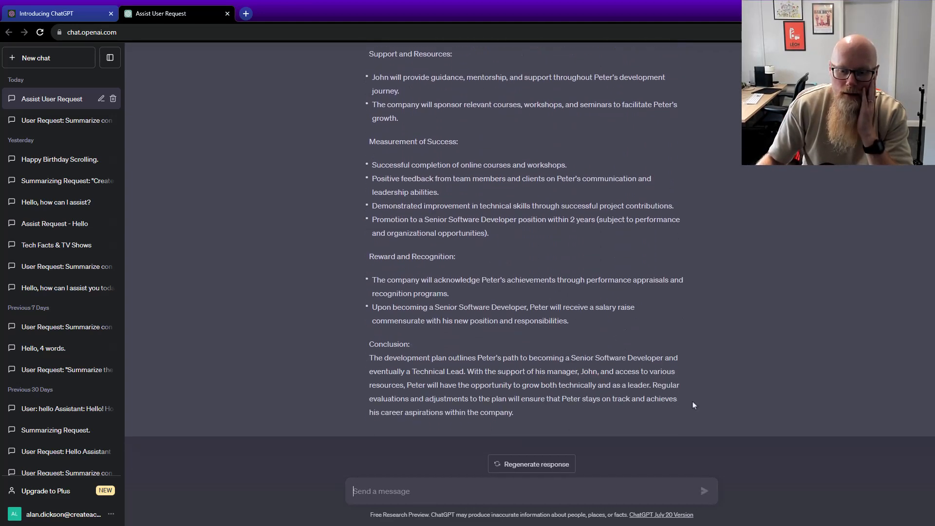
pyautogui.scroll(3)
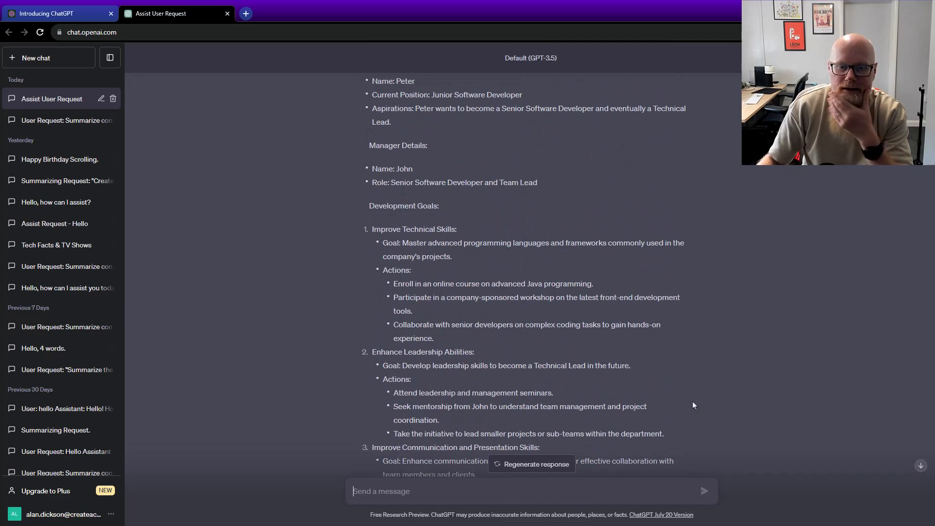
pyautogui.scroll(3)
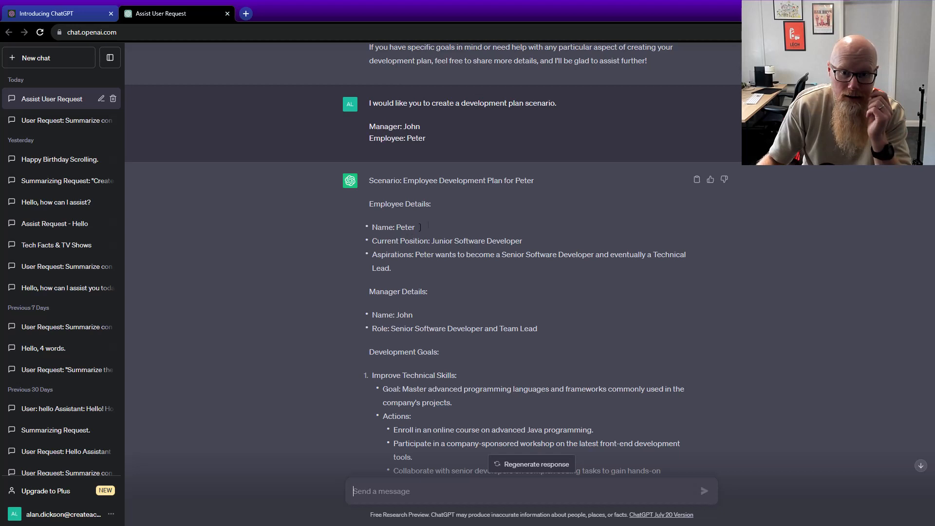
pyautogui.moveTo(411, 244)
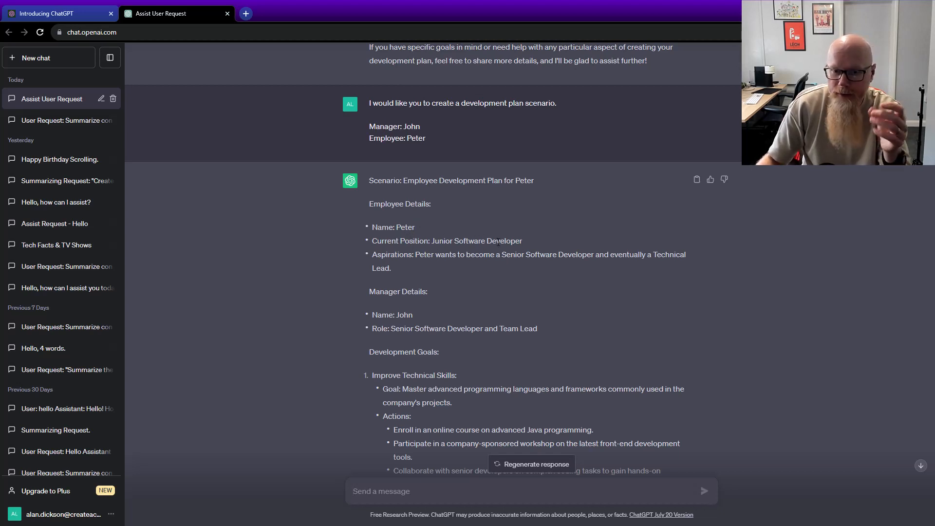
pyautogui.scroll(-3)
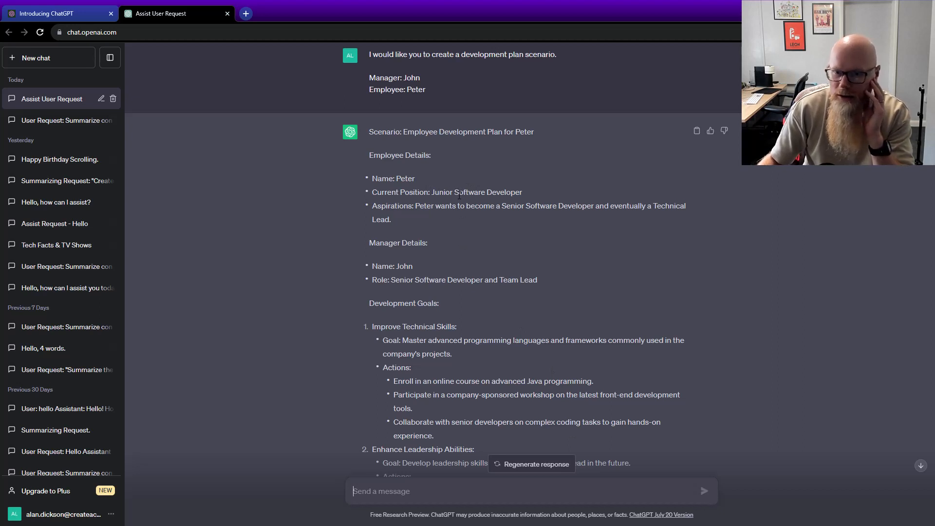
pyautogui.scroll(-3)
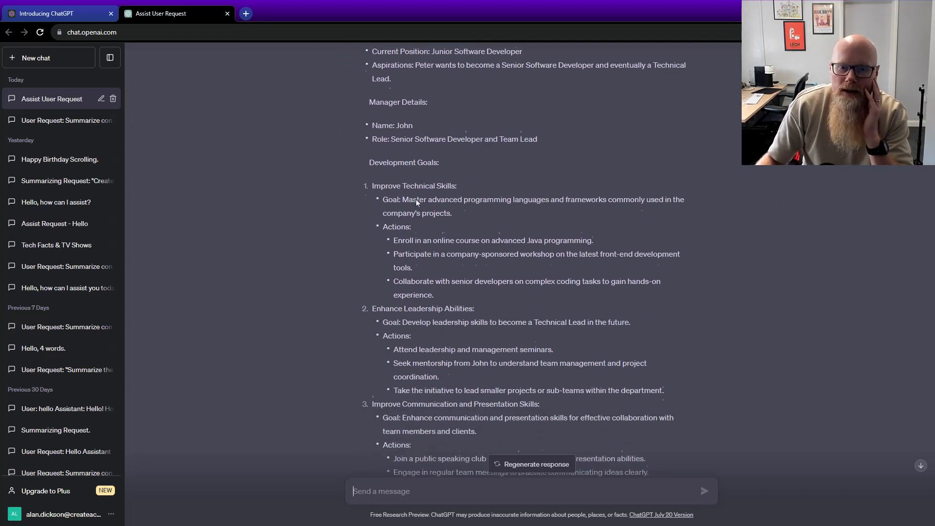
pyautogui.scroll(-3)
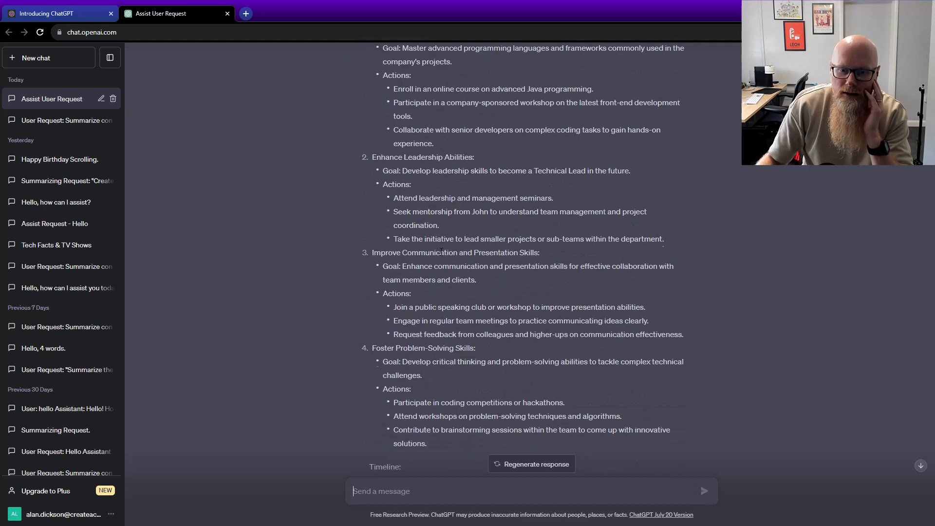
pyautogui.scroll(-3)
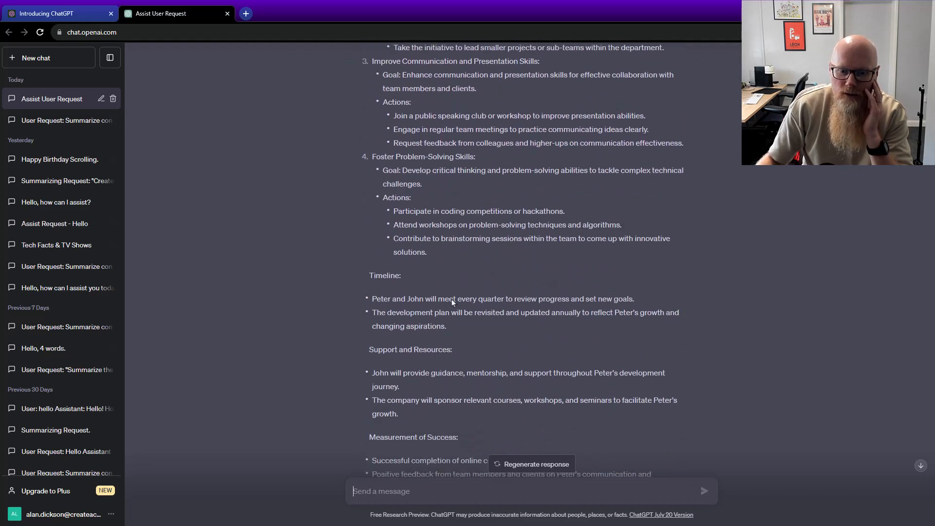
pyautogui.scroll(-3)
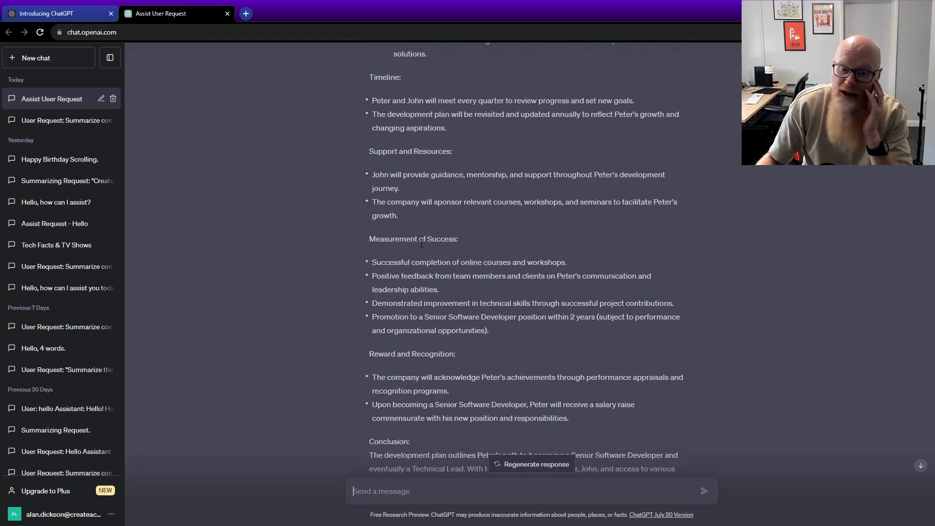
pyautogui.scroll(-3)
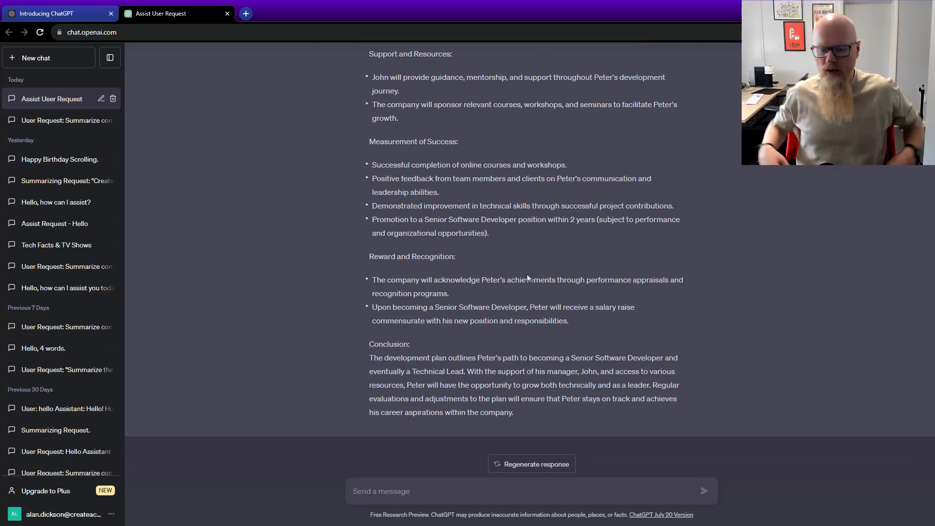
pyautogui.moveTo(570, 337)
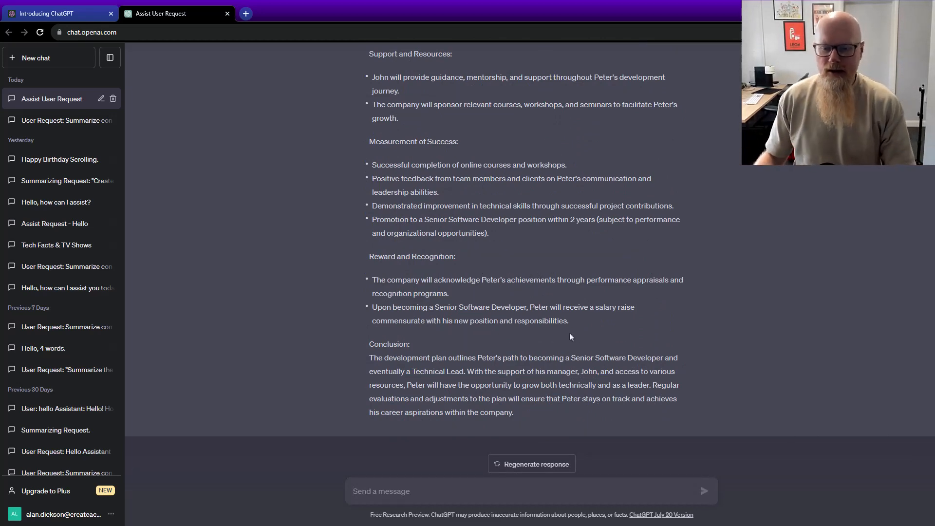
pyautogui.scroll(3)
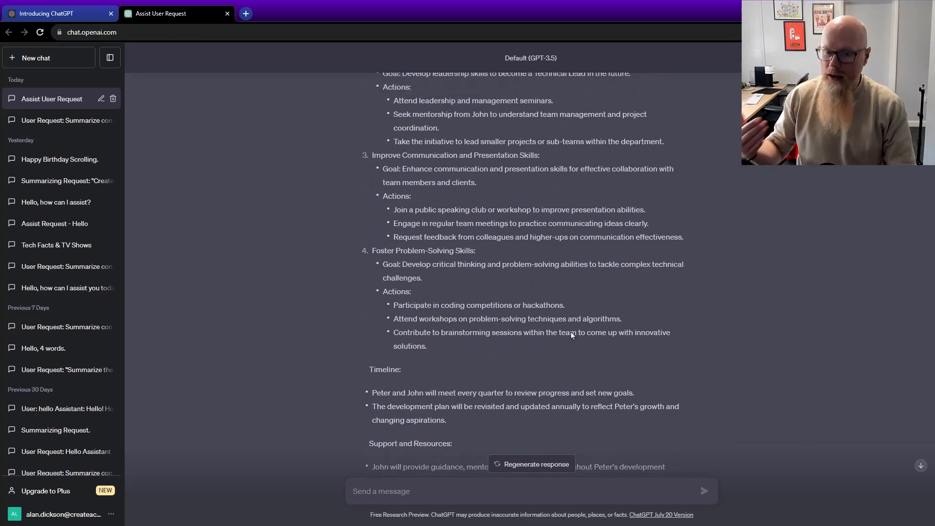
pyautogui.scroll(3)
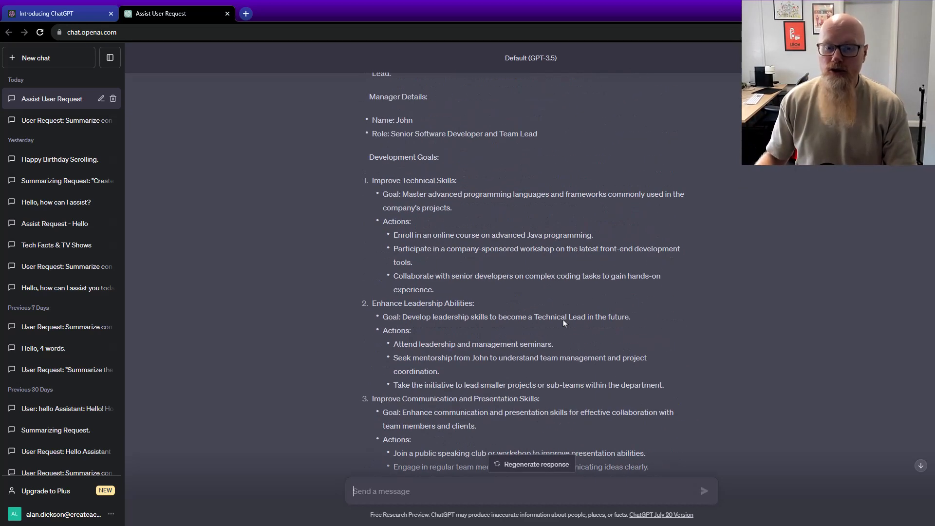
pyautogui.scroll(3)
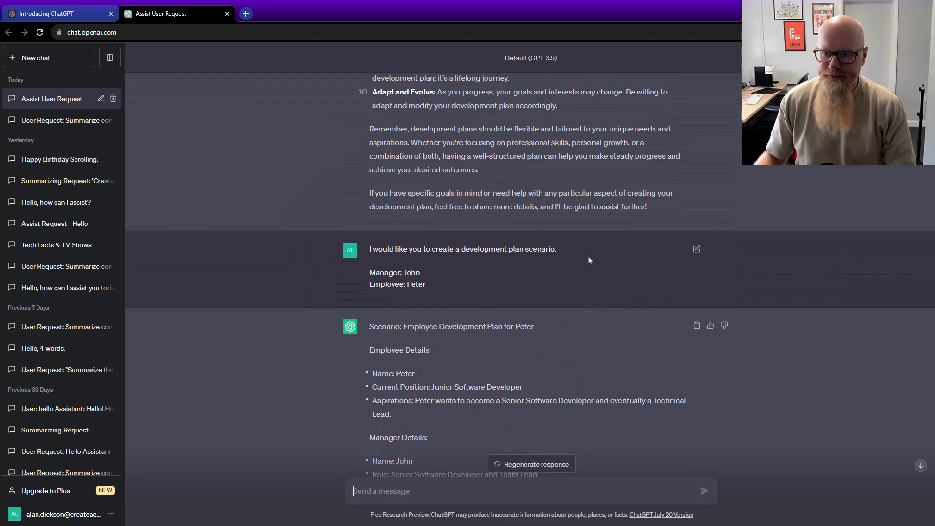
pyautogui.scroll(-3)
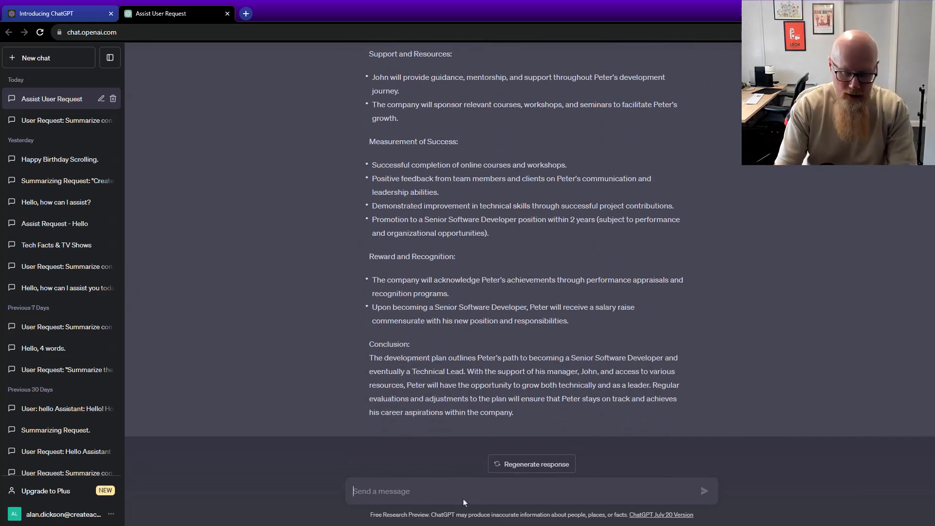
# Write 'I would like you to create goals for a development plan.' and start a new line
pyautogui.write('I would like you')
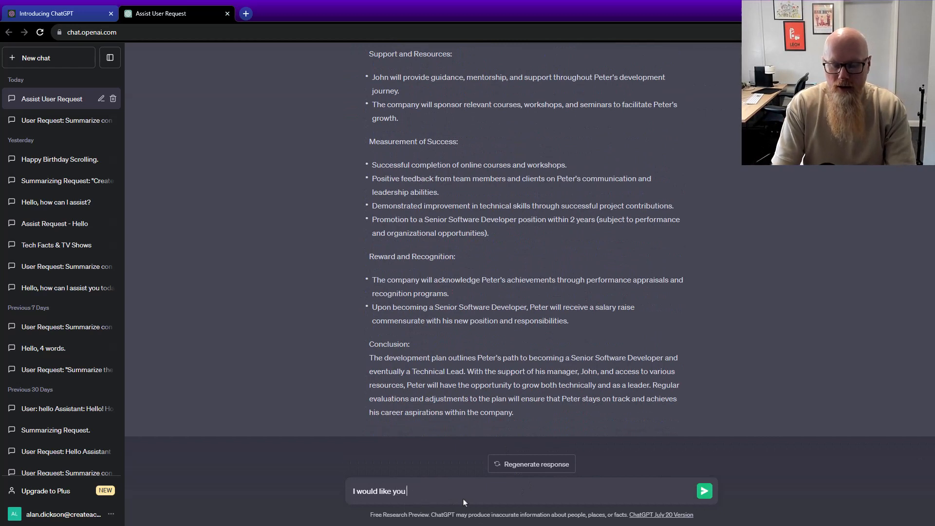
pyautogui.write('to create goal')
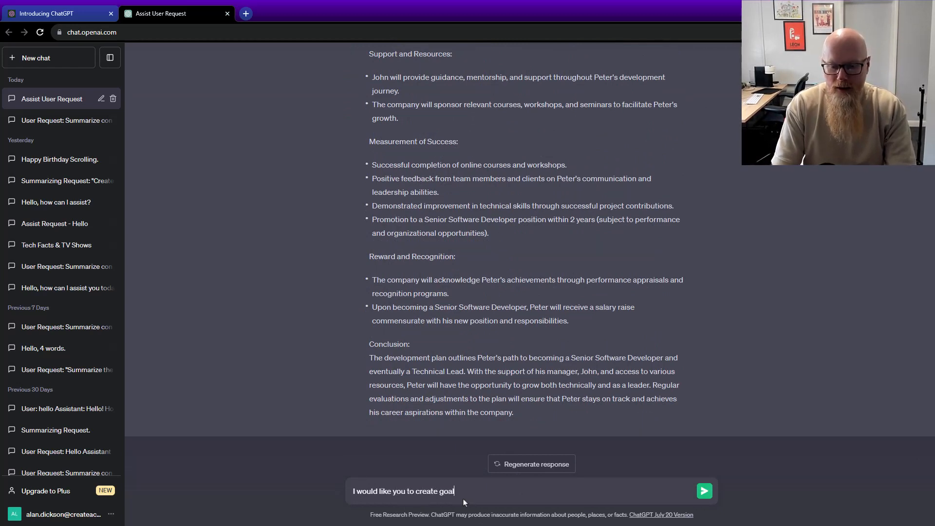
pyautogui.write('s for a d')
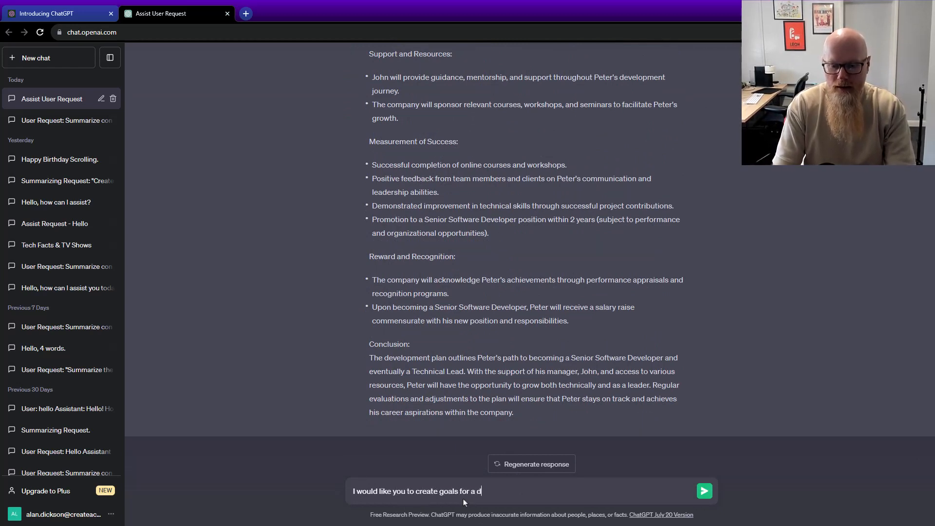
pyautogui.write('evelopm')
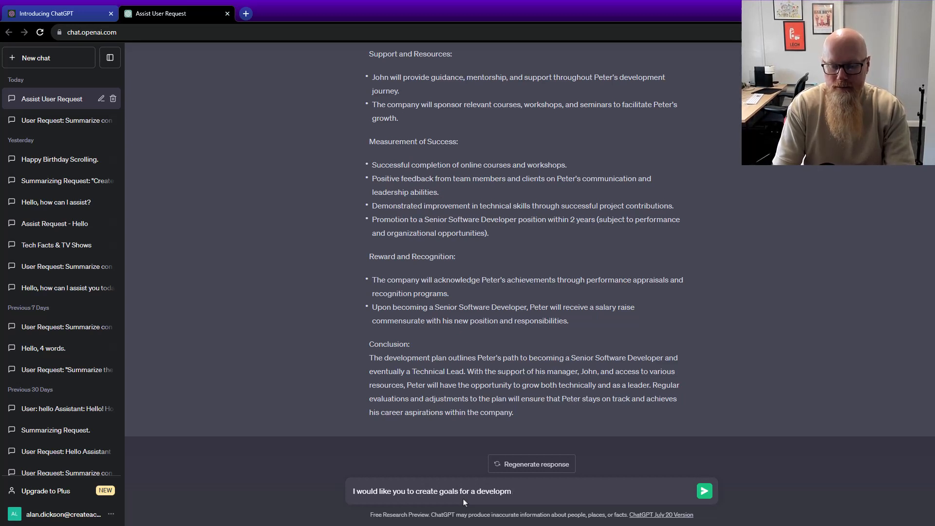
pyautogui.write('ent plan.')
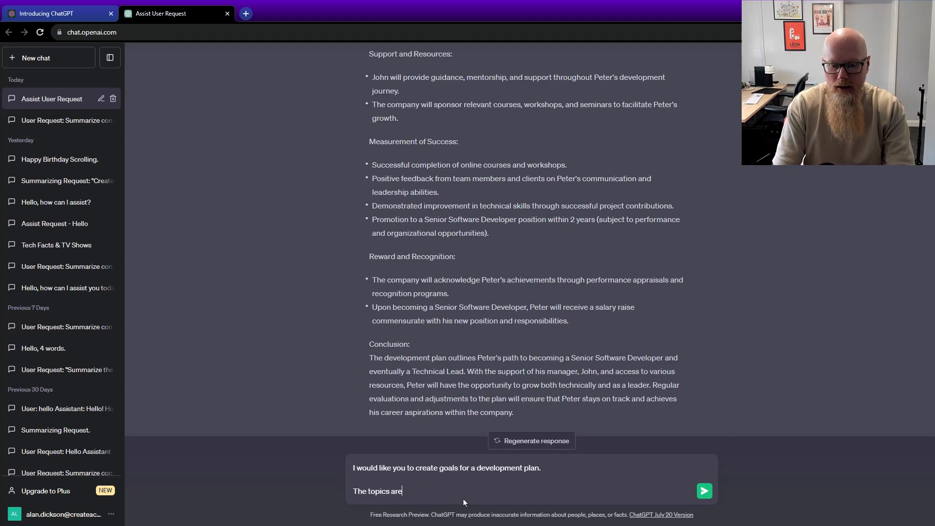
pyautogui.press('Enter')
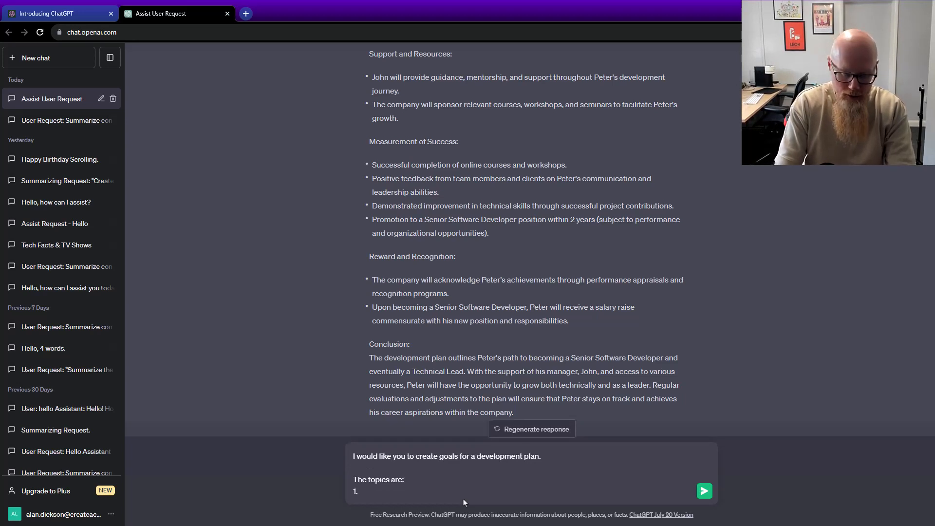
# List the topics 'What did I do well last year?' and 'What are my strength?'
pyautogui.write('What did')
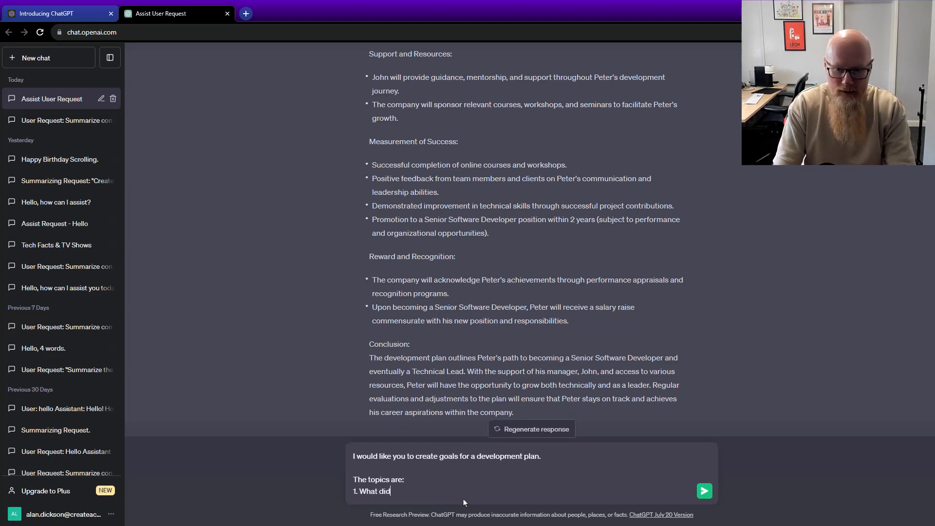
pyautogui.write('I do well last y')
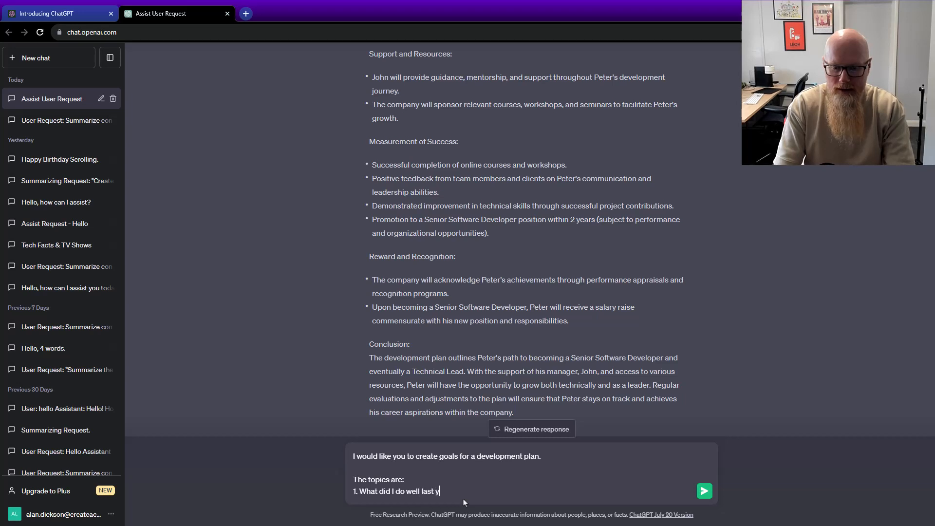
pyautogui.write('ear?')
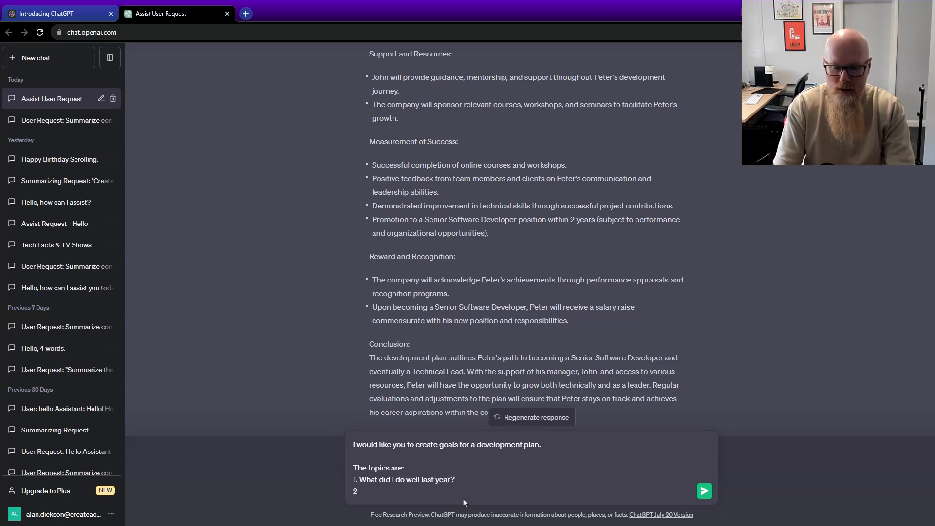
pyautogui.write('. What are my')
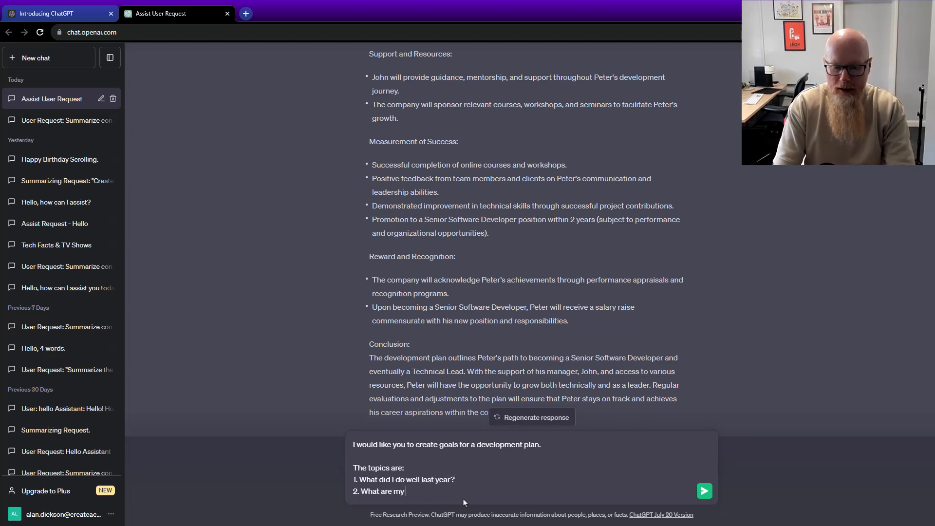
pyautogui.write('strength')
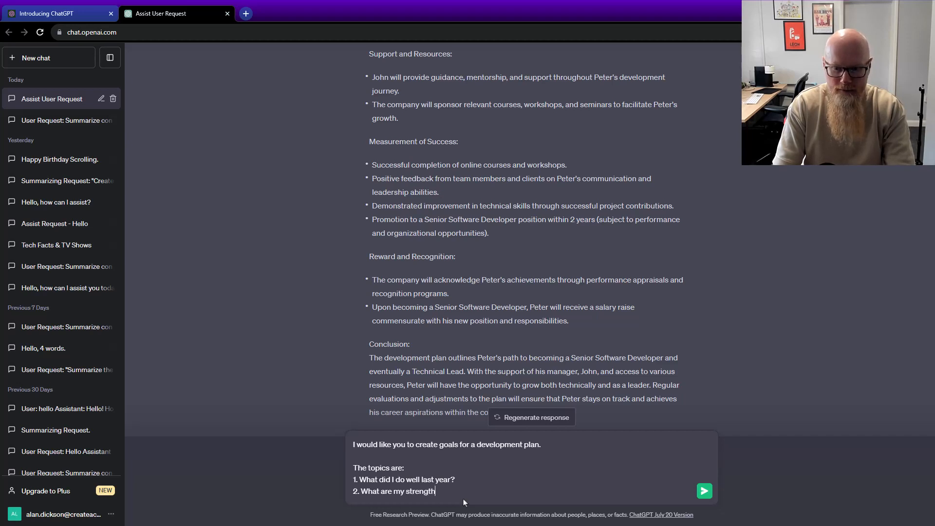
pyautogui.write('?')
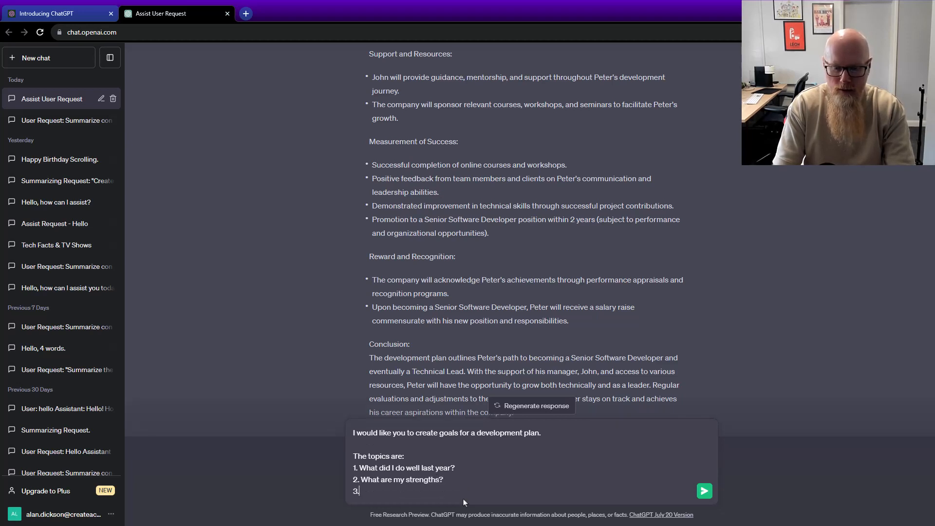
# Add the topics 'What can I do to help incrase motivatio' and 'Where do I see opportunities.' without sending
pyautogui.write('What can I do')
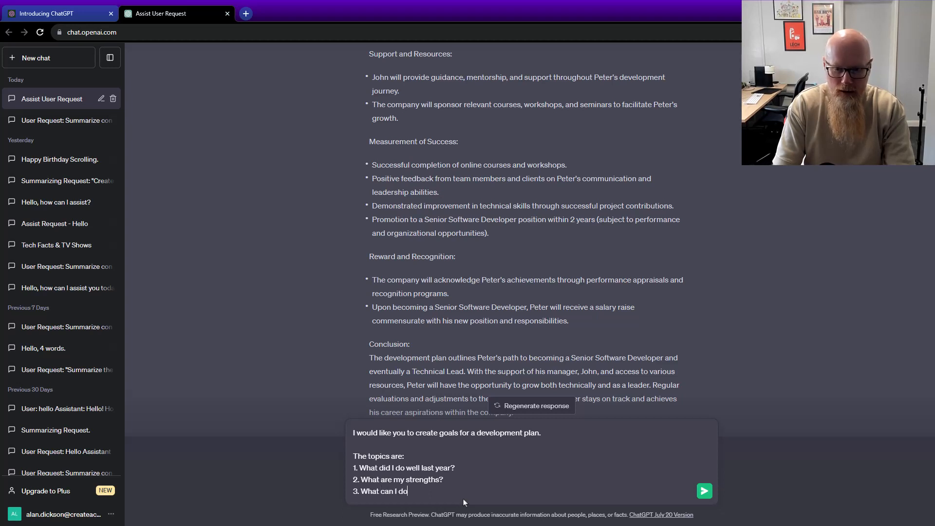
pyautogui.write('to help')
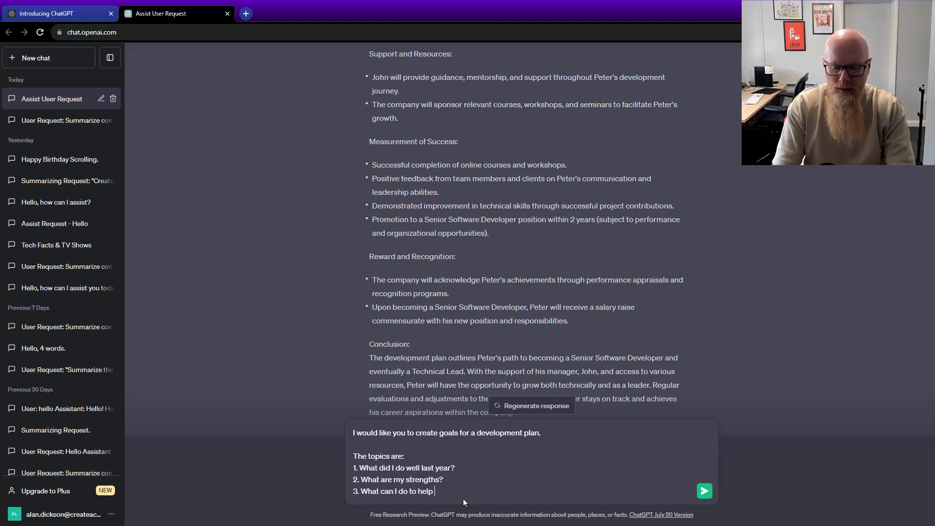
pyautogui.write('incrase')
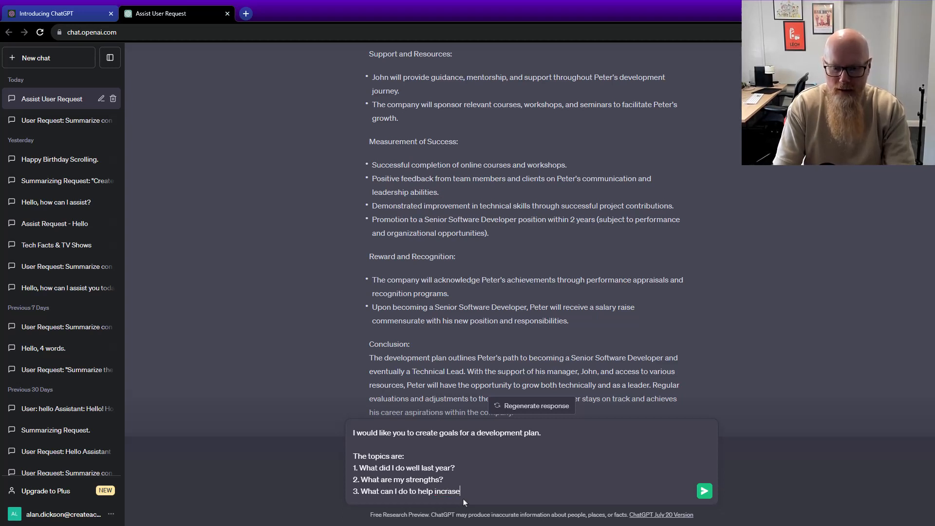
pyautogui.write('motivatio')
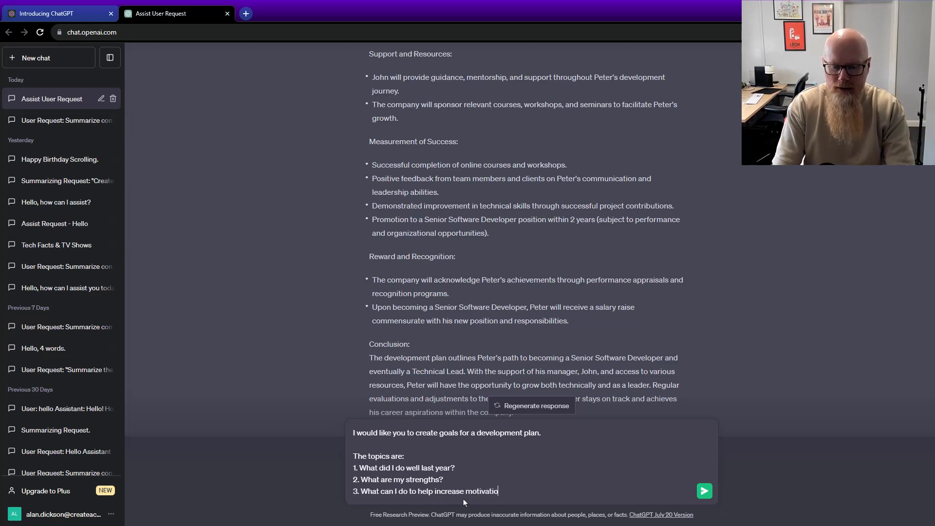
pyautogui.press('Enter')
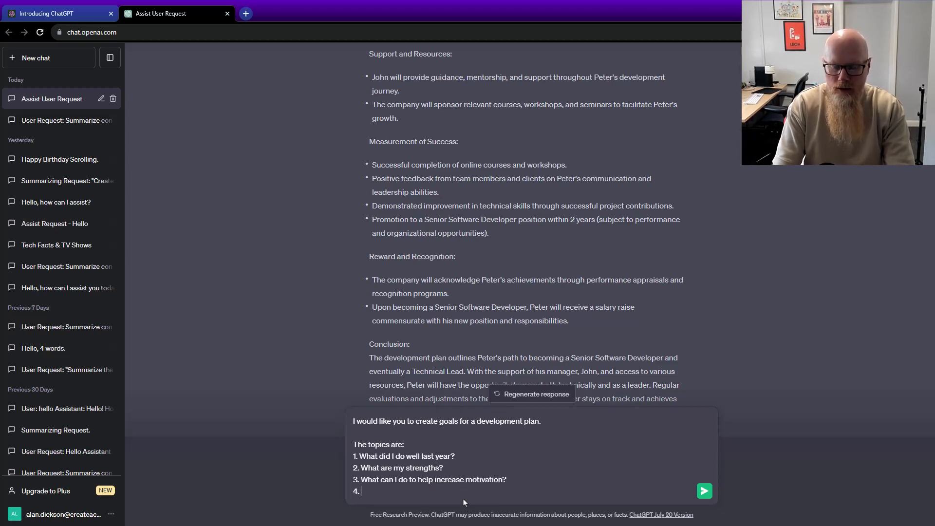
pyautogui.write('Where')
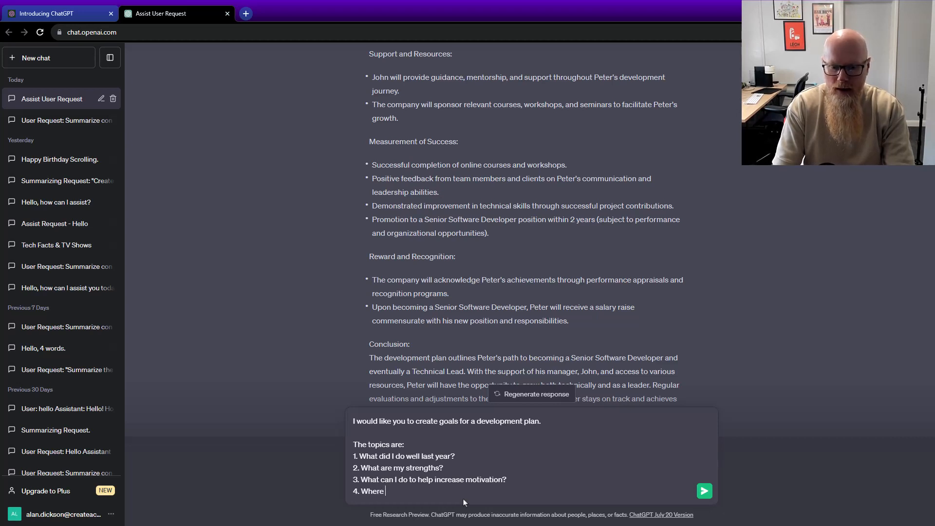
pyautogui.write('do I see oppor')
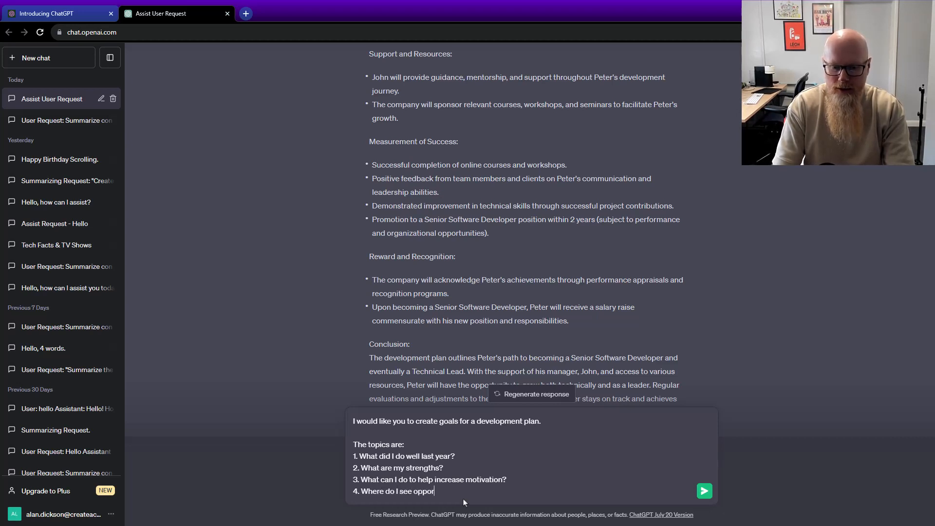
pyautogui.write('tunities.')
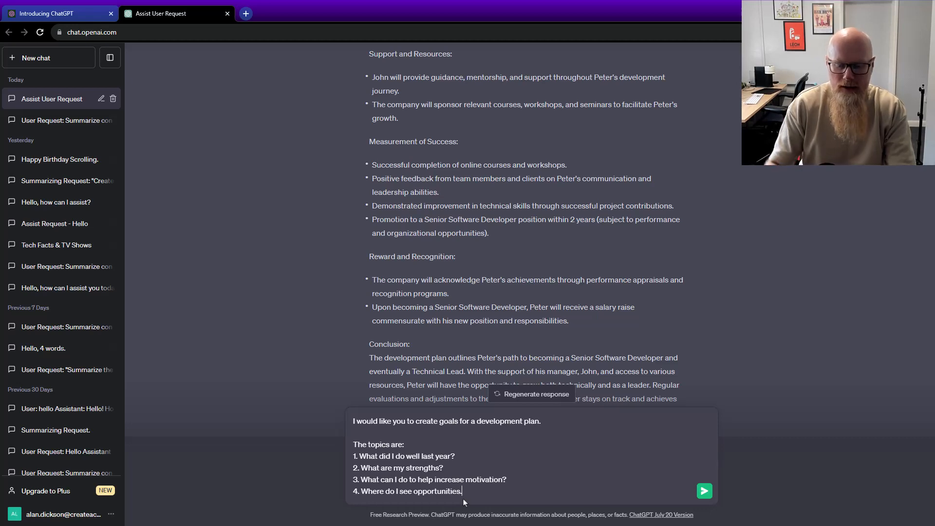
# Send the four-topic goals request and scroll through ChatGPT's Development Plan Goals reply
pyautogui.click(704, 491)
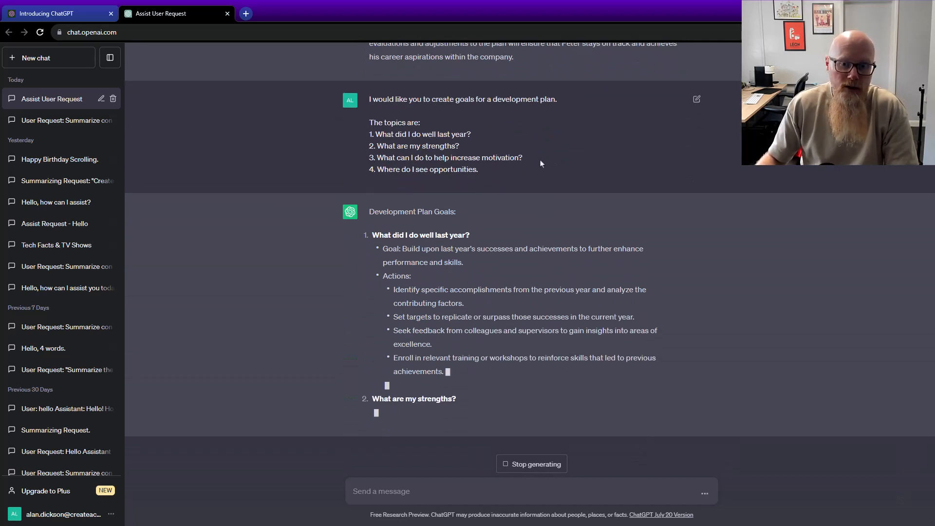
pyautogui.scroll(-3)
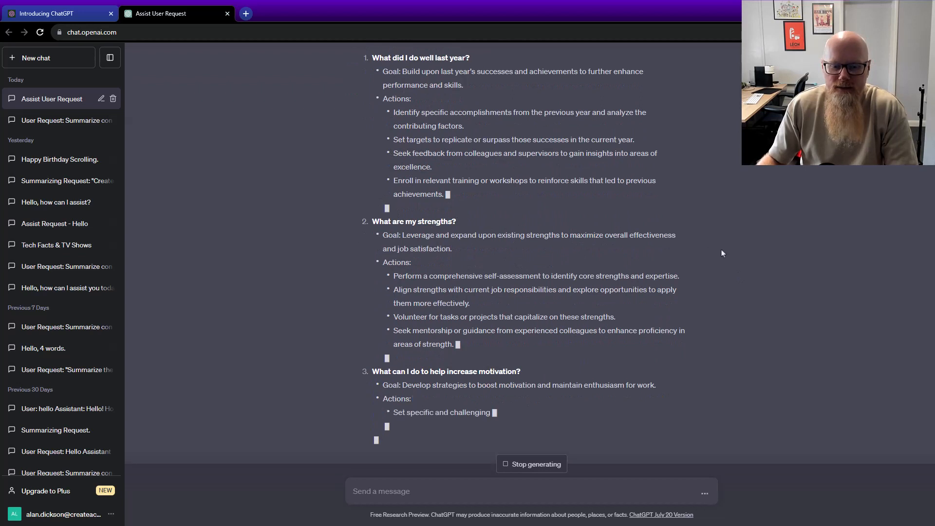
pyautogui.scroll(-3)
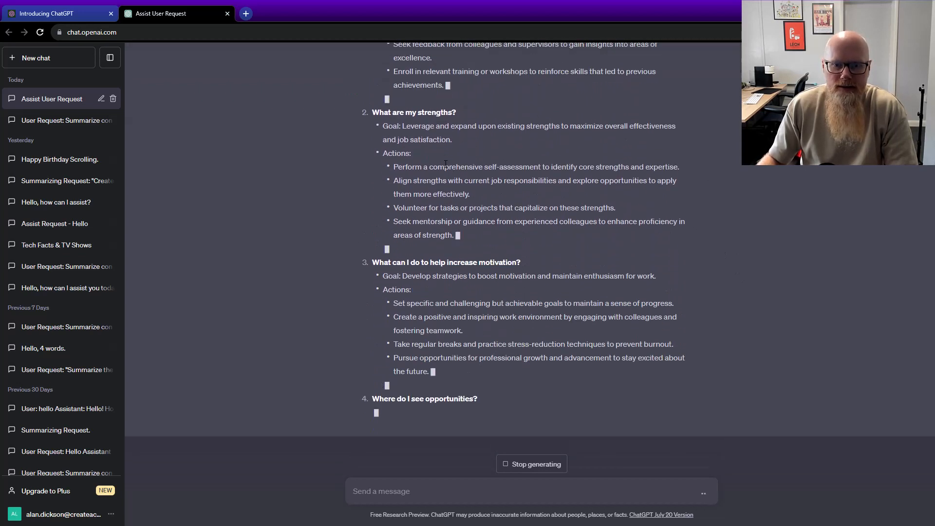
pyautogui.scroll(-3)
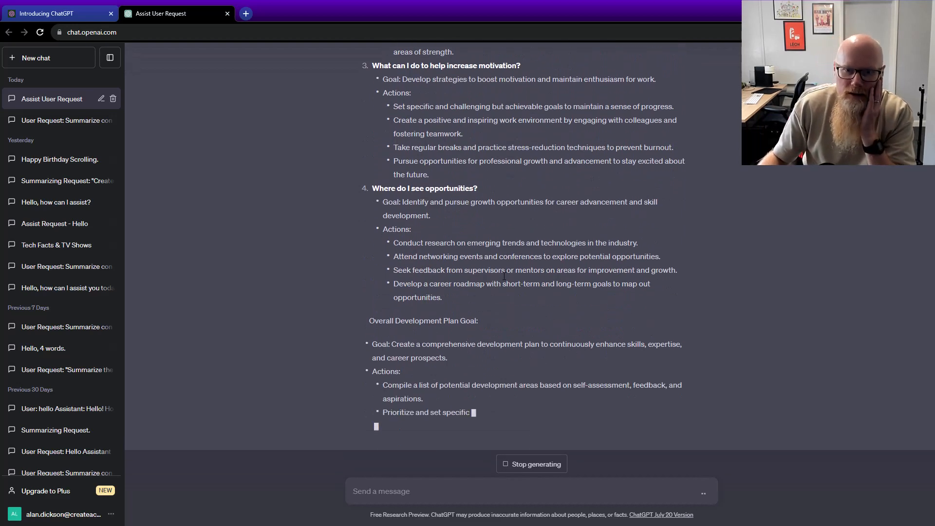
pyautogui.scroll(-3)
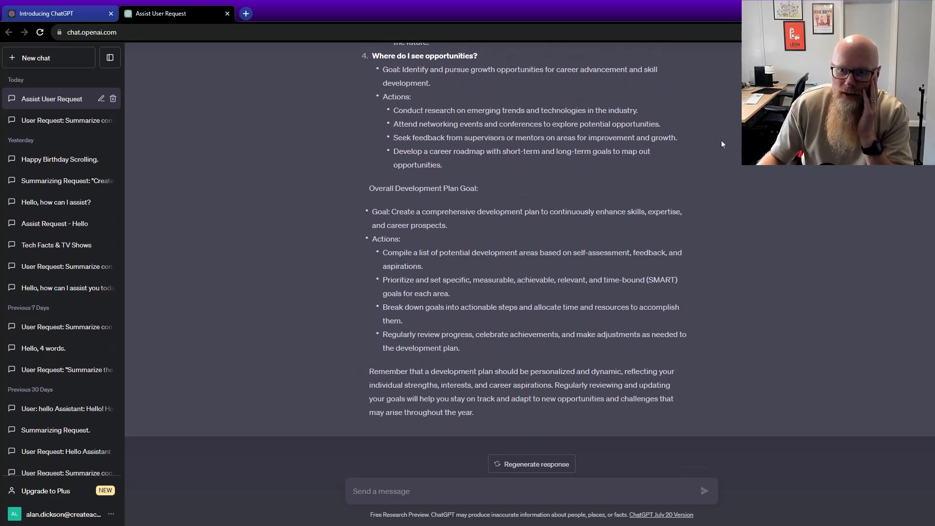
pyautogui.scroll(3)
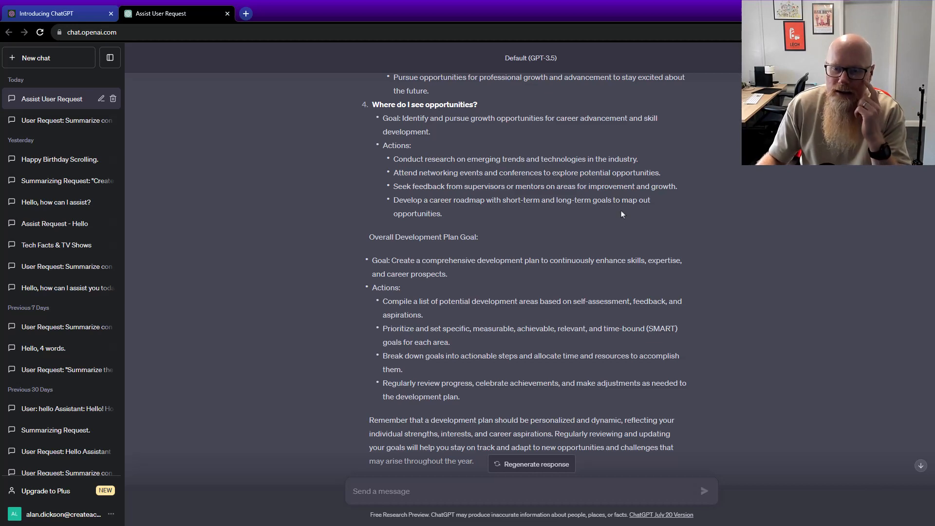
pyautogui.scroll(-3)
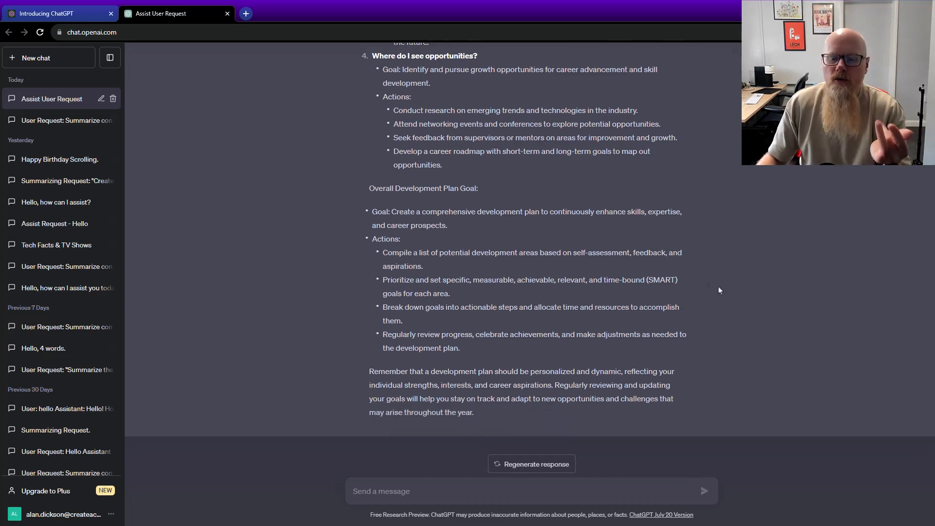
pyautogui.scroll(3)
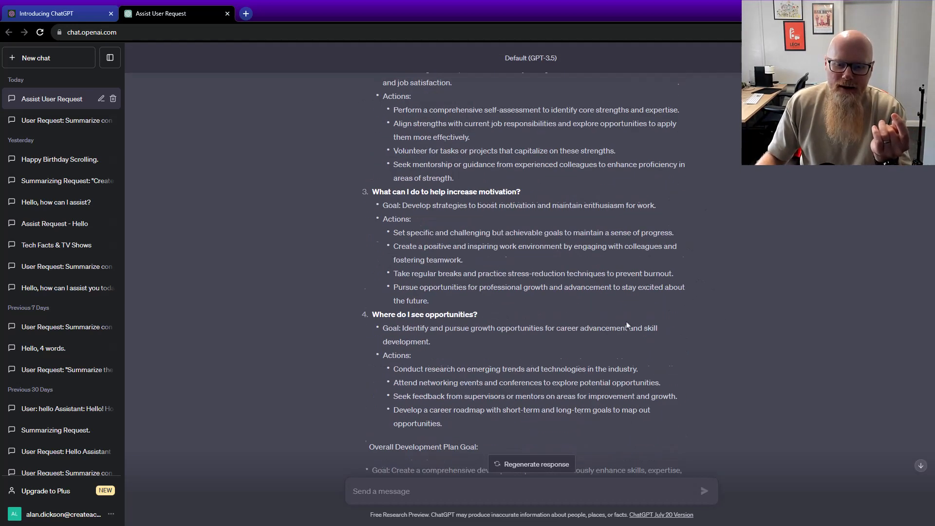
pyautogui.scroll(3)
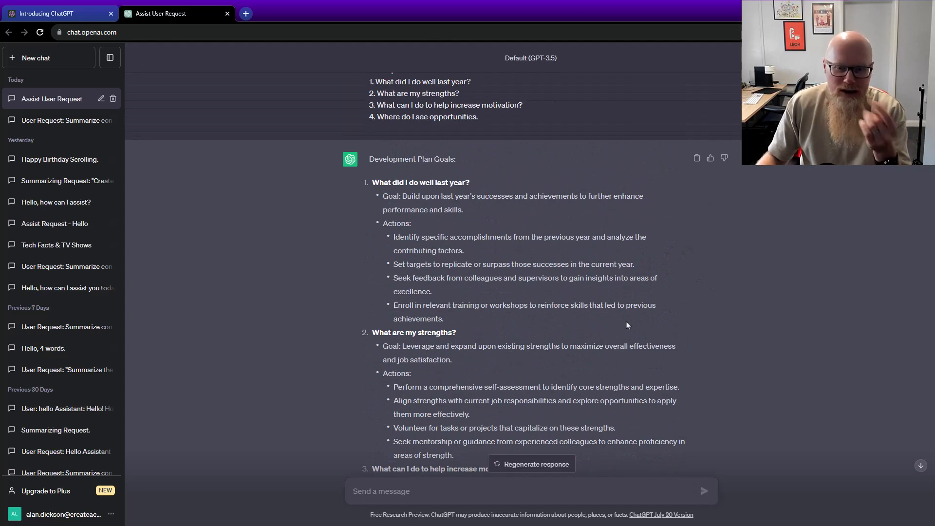
# Review the goals and actions for each topic and the overall plan goal in the reply
pyautogui.scroll(-3)
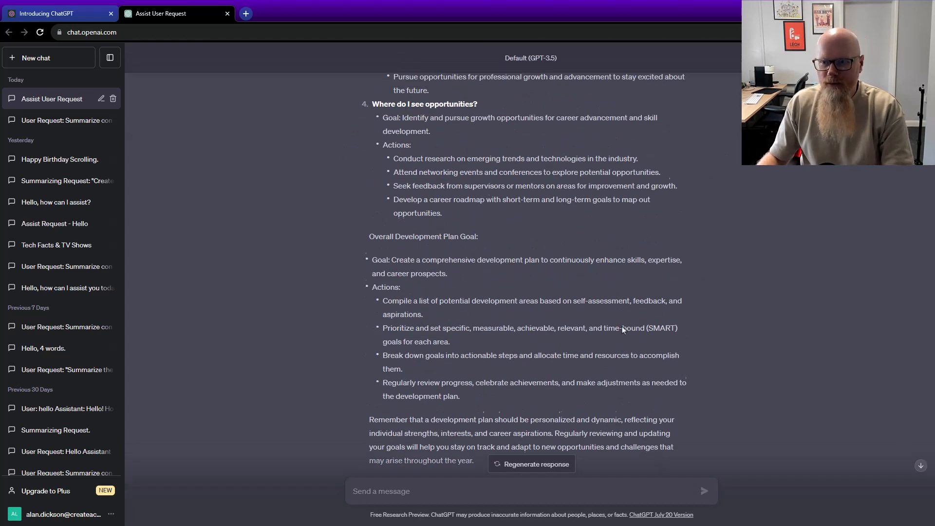
pyautogui.scroll(-3)
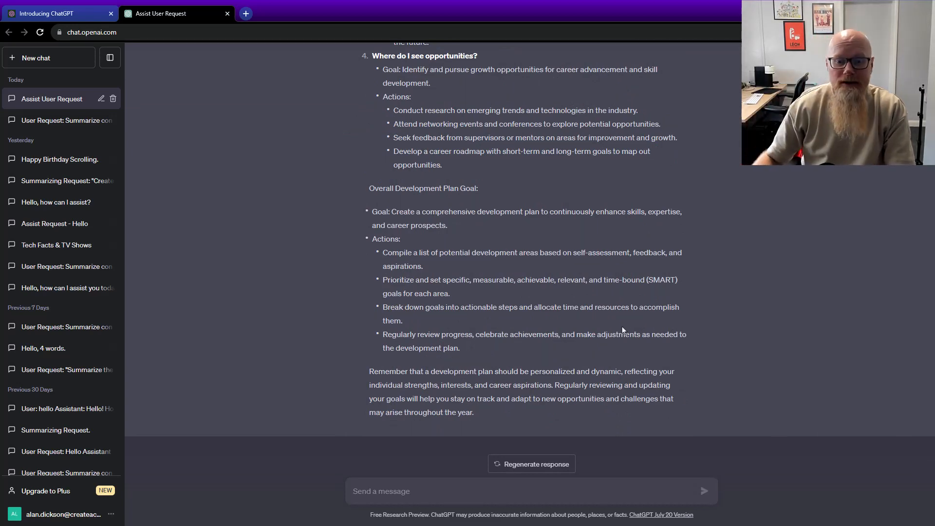
pyautogui.moveTo(578, 293)
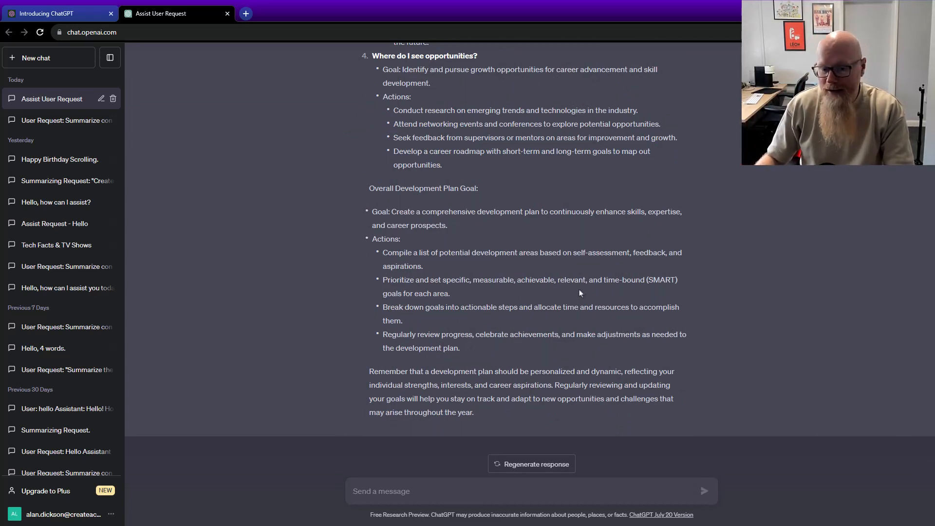
pyautogui.scroll(3)
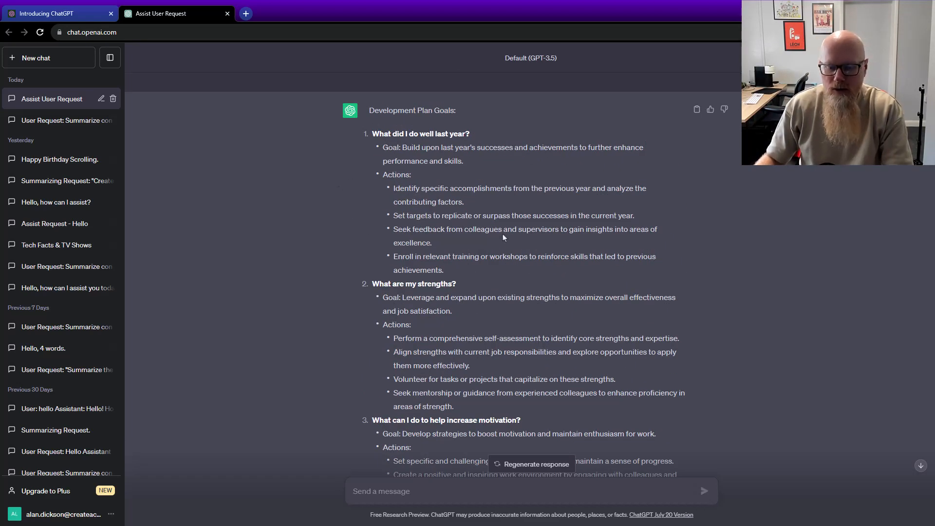
pyautogui.scroll(-3)
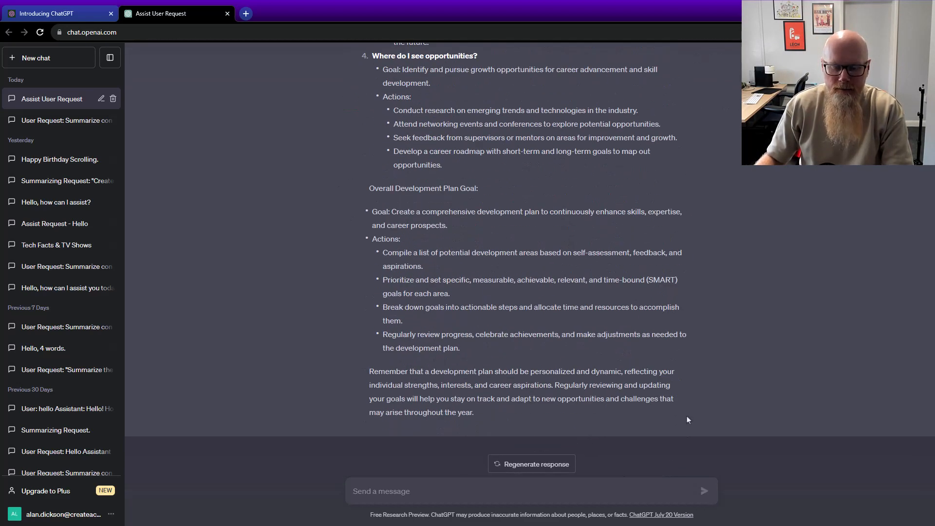
pyautogui.moveTo(688, 403)
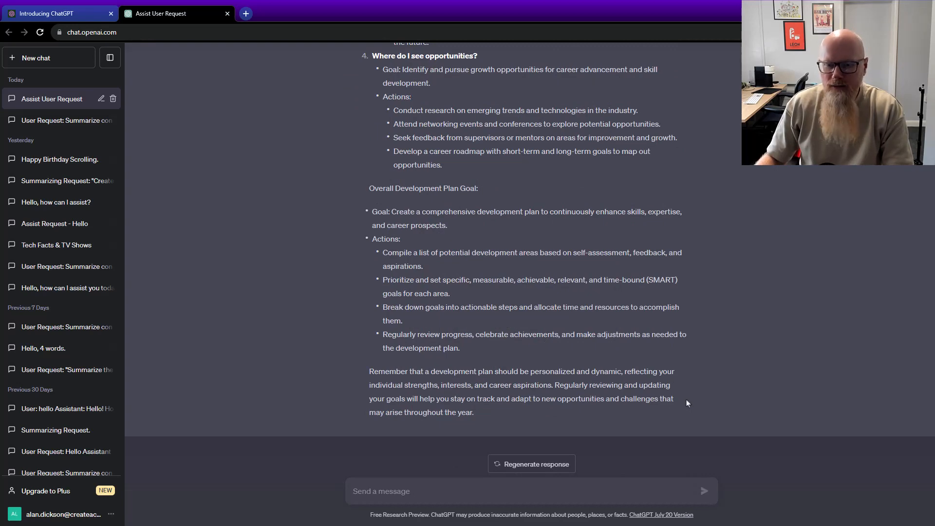
pyautogui.scroll(3)
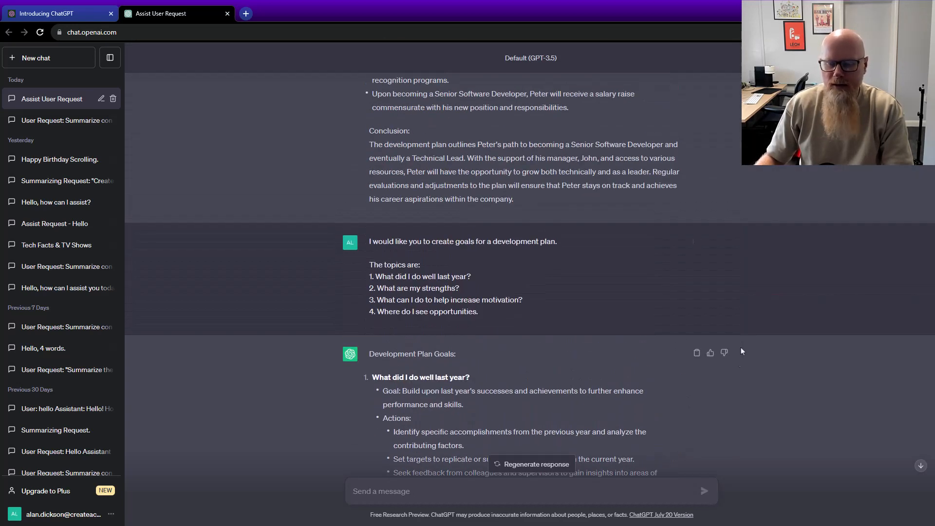
pyautogui.scroll(-3)
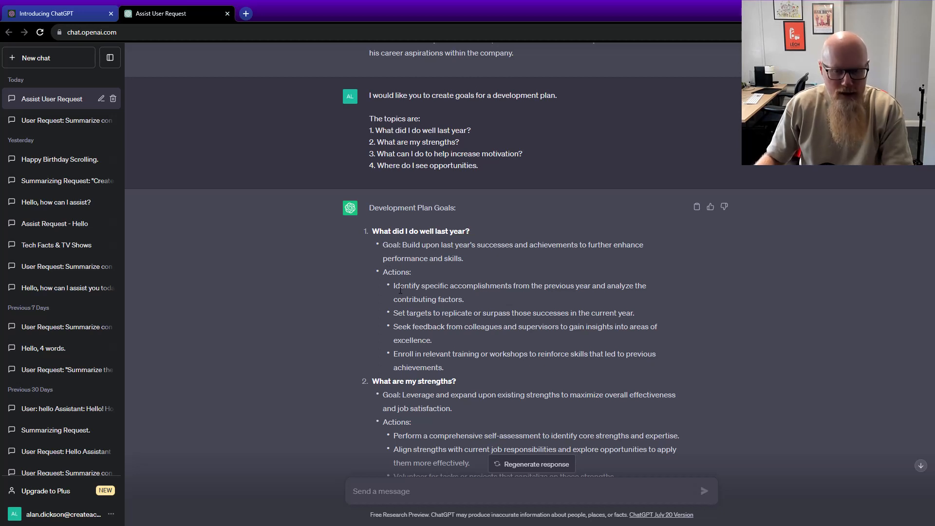
pyautogui.scroll(-3)
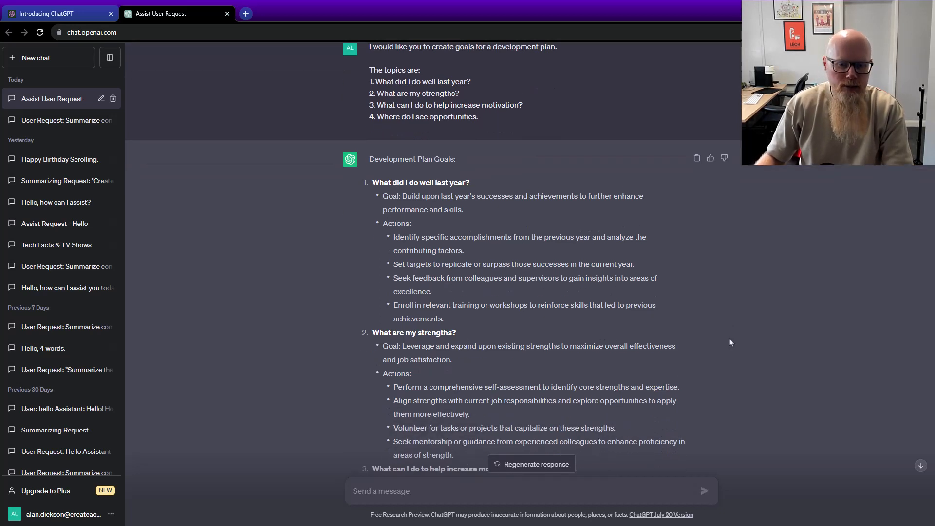
pyautogui.moveTo(696, 158)
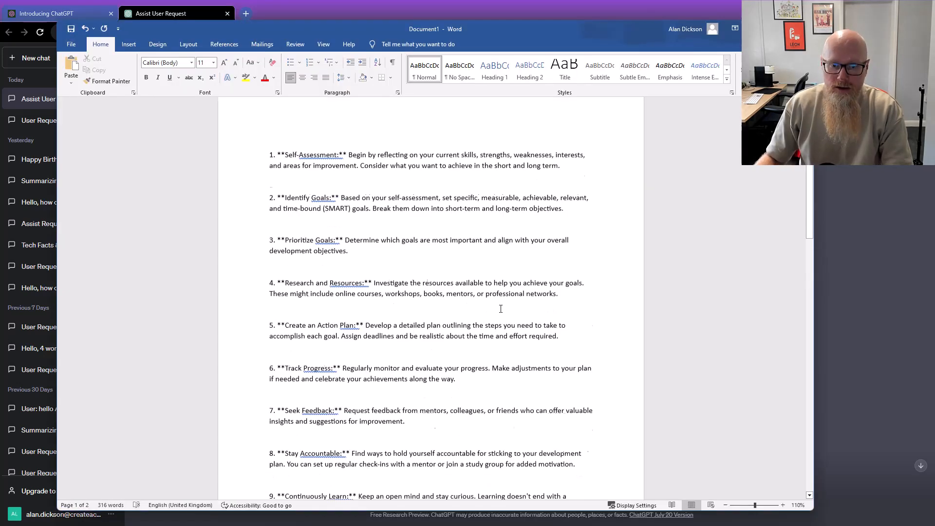
# Review the pasted Development Plan Goals in the Word document and return to the ChatGPT conversation
pyautogui.scroll(-3)
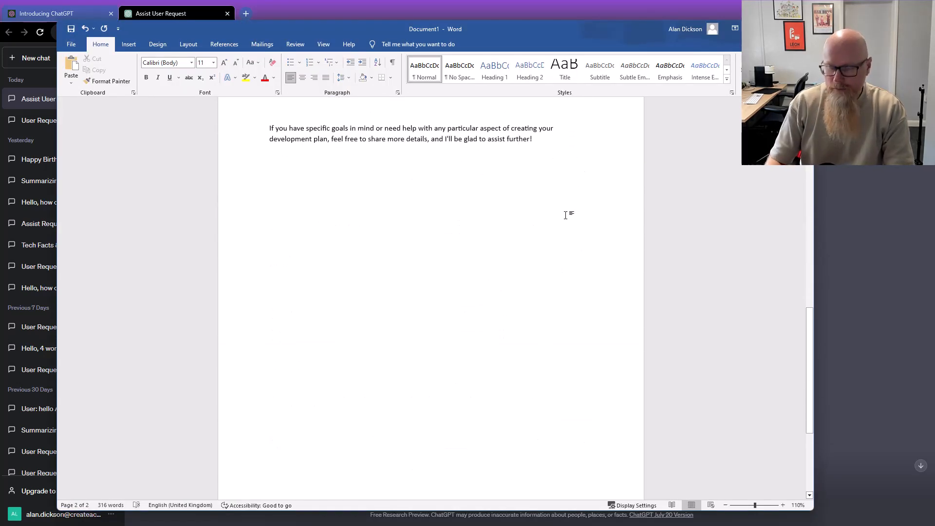
pyautogui.scroll(3)
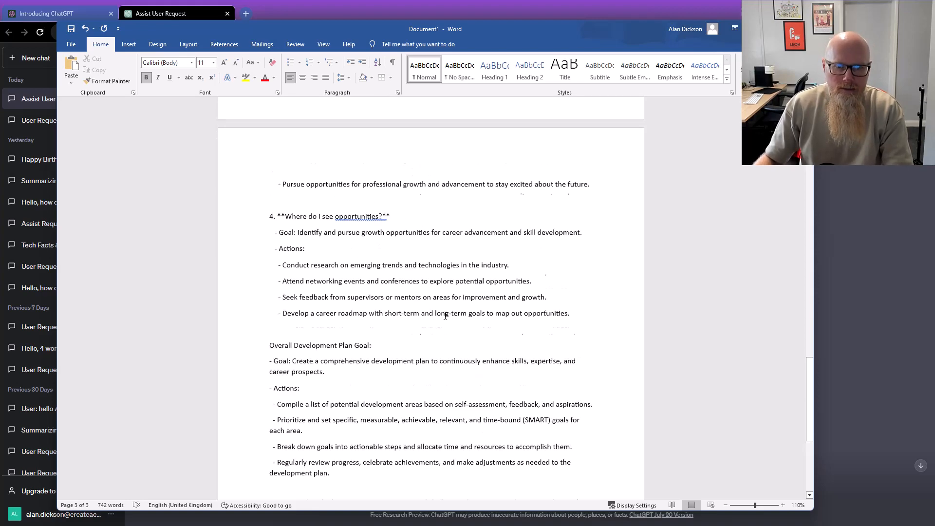
pyautogui.scroll(3)
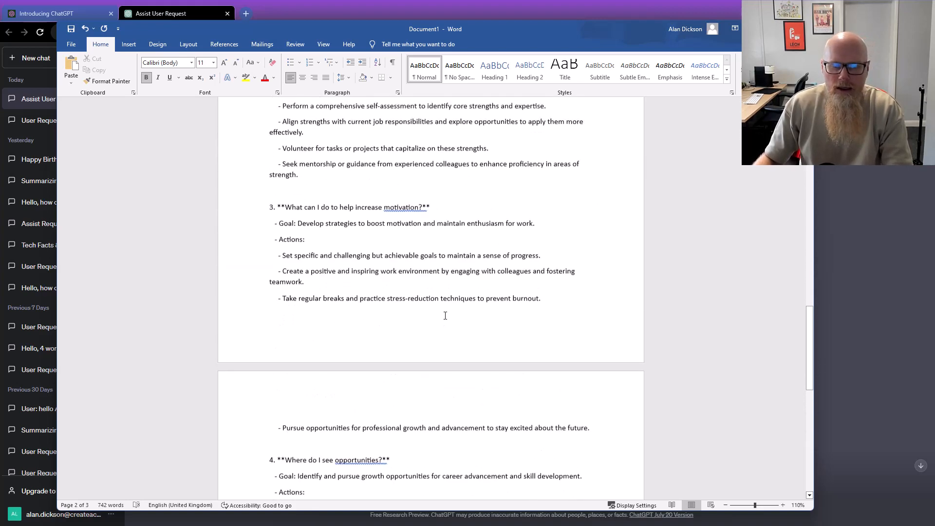
pyautogui.scroll(3)
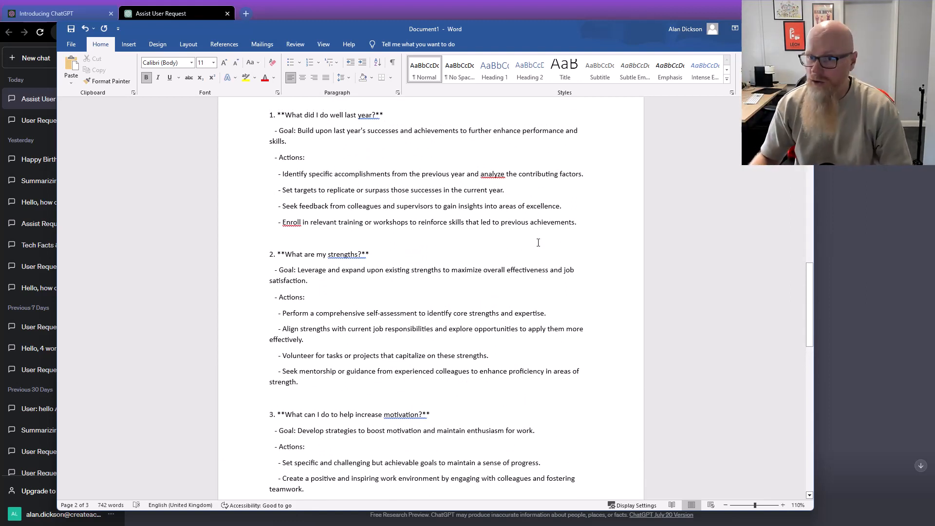
pyautogui.scroll(-3)
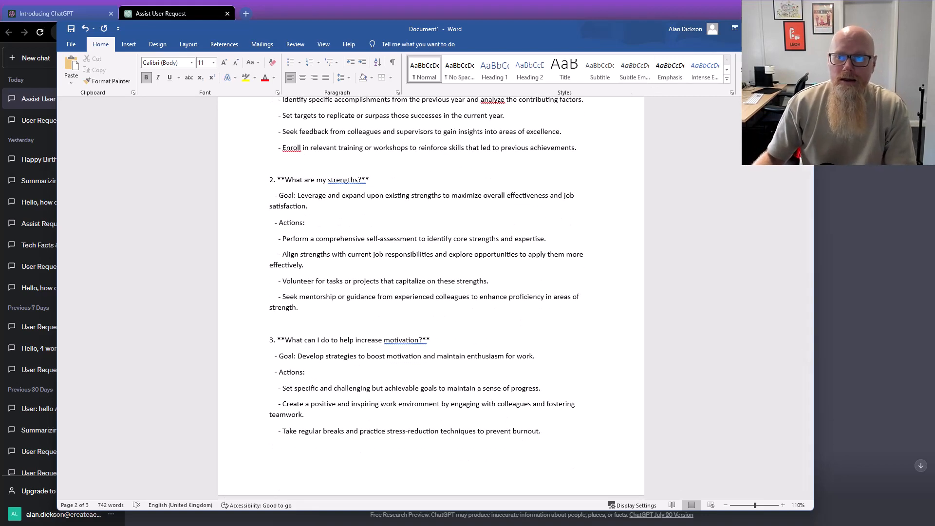
pyautogui.click(161, 12)
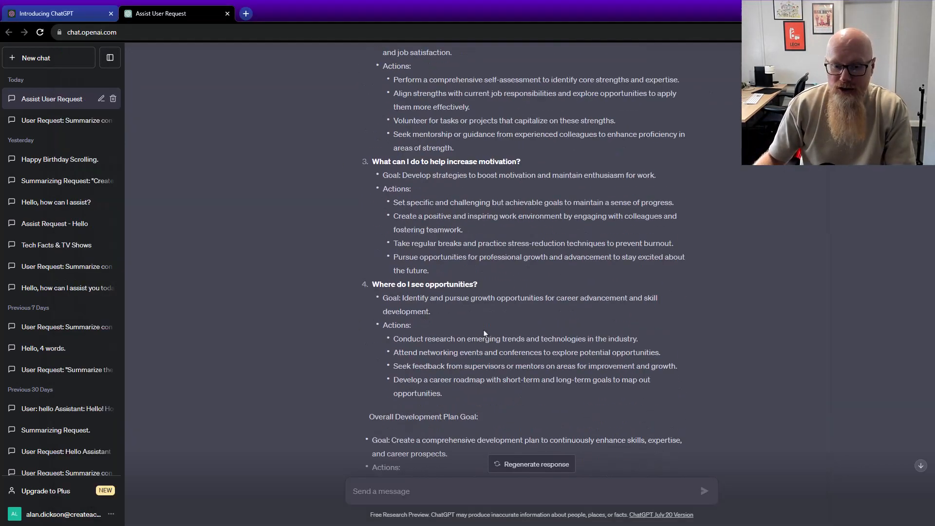
pyautogui.scroll(-3)
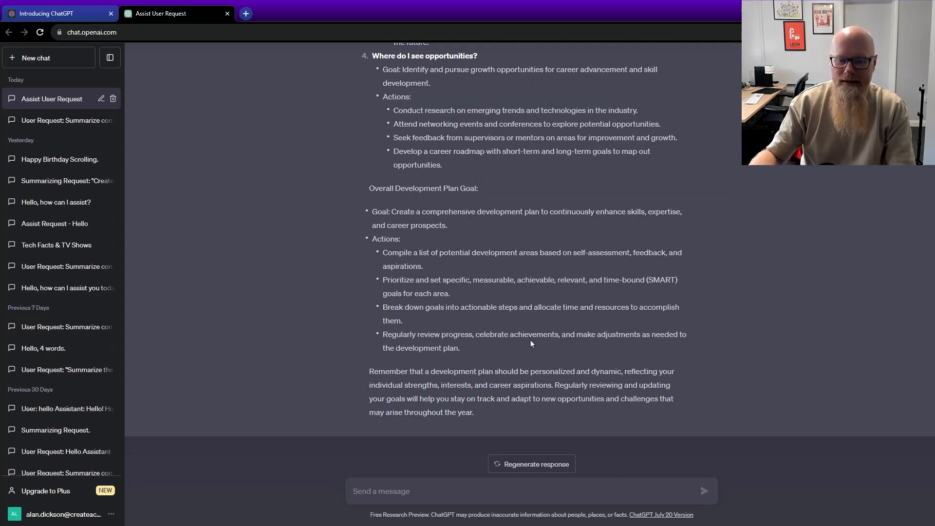
pyautogui.moveTo(571, 251)
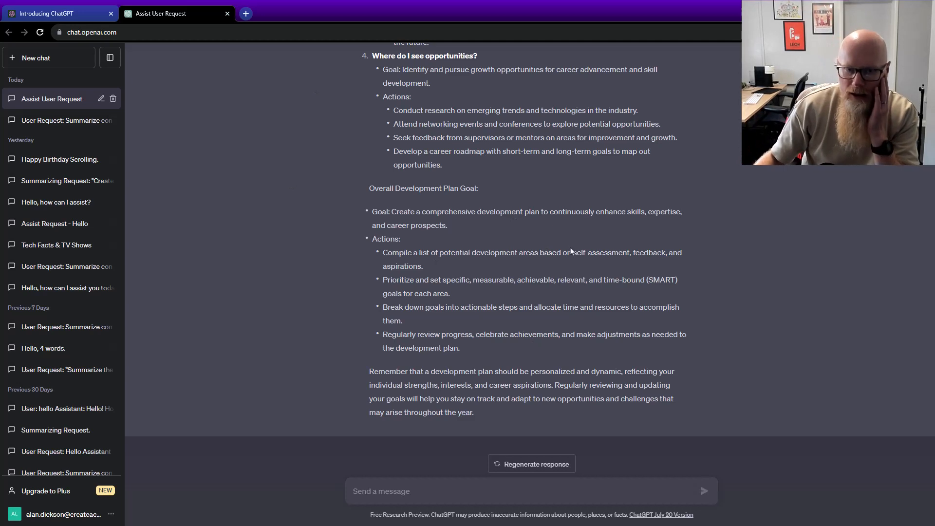
pyautogui.moveTo(564, 248)
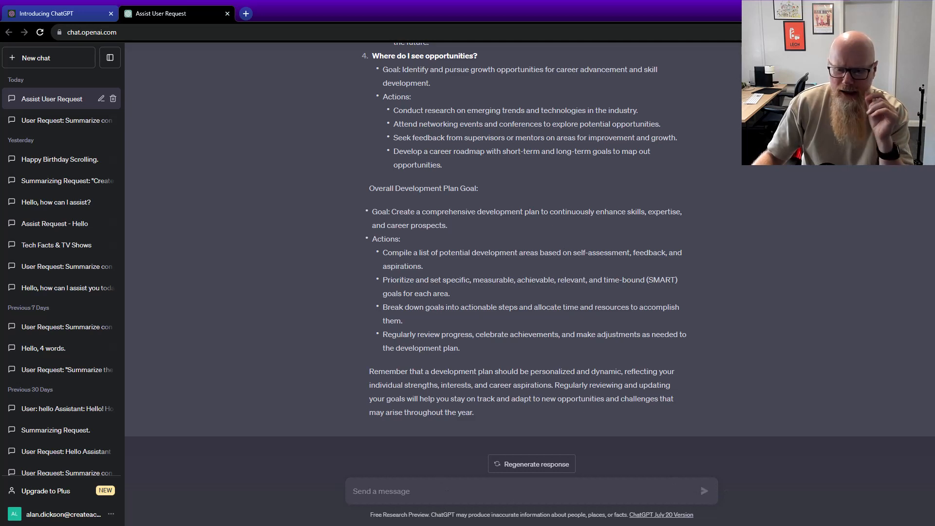
pyautogui.moveTo(716, 430)
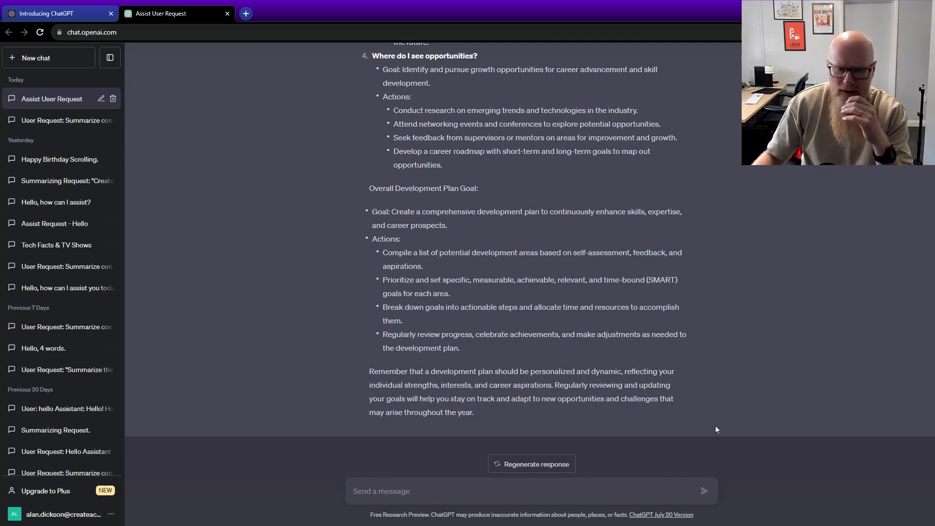
pyautogui.moveTo(729, 397)
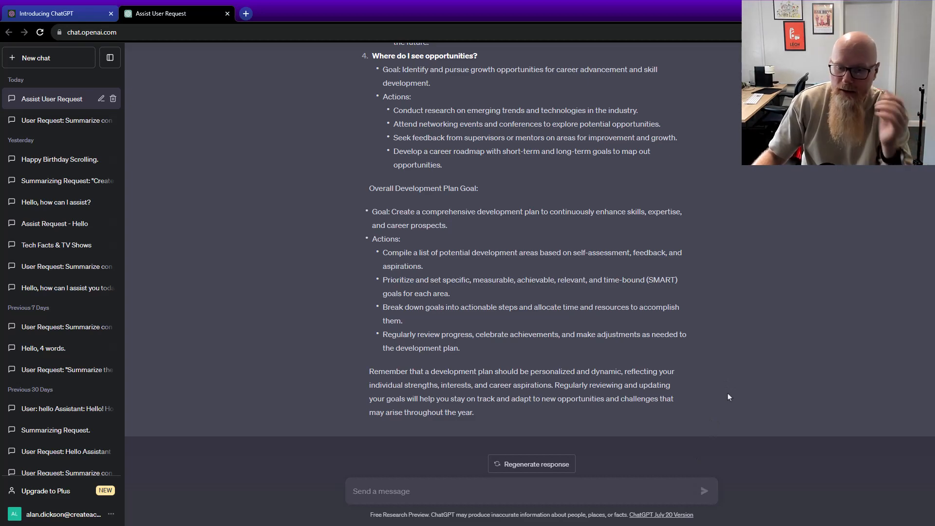
pyautogui.scroll(3)
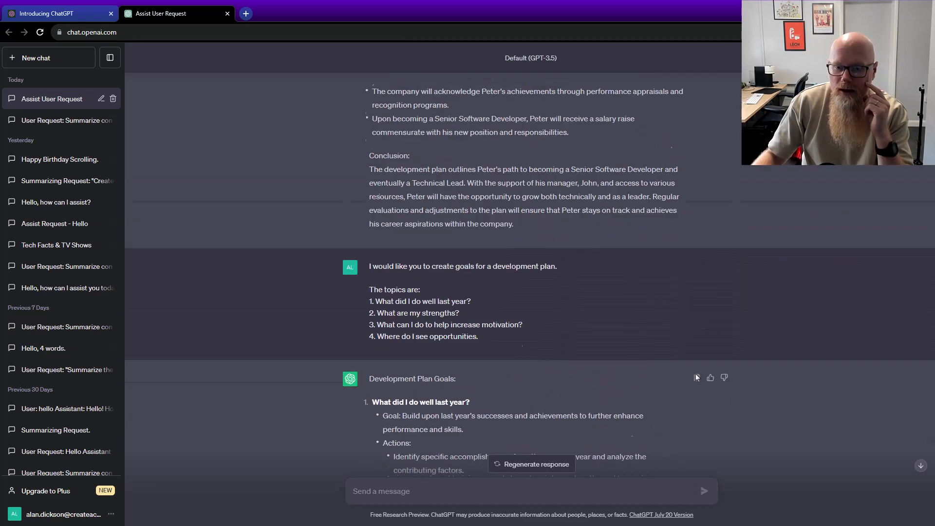
pyautogui.scroll(-3)
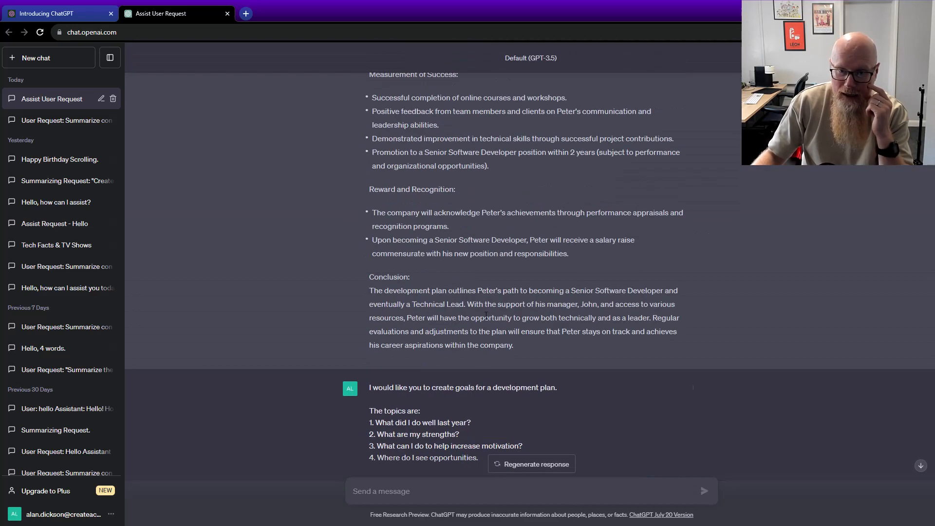
pyautogui.scroll(3)
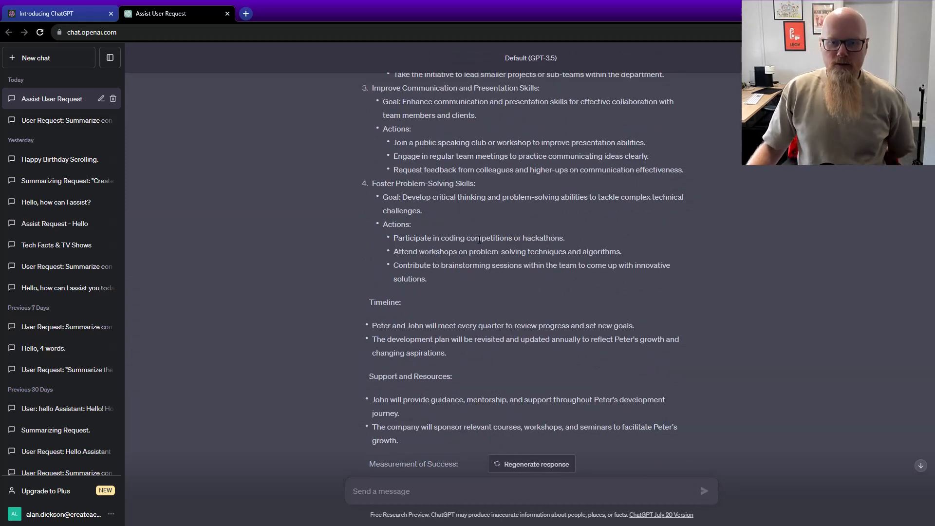
pyautogui.scroll(-3)
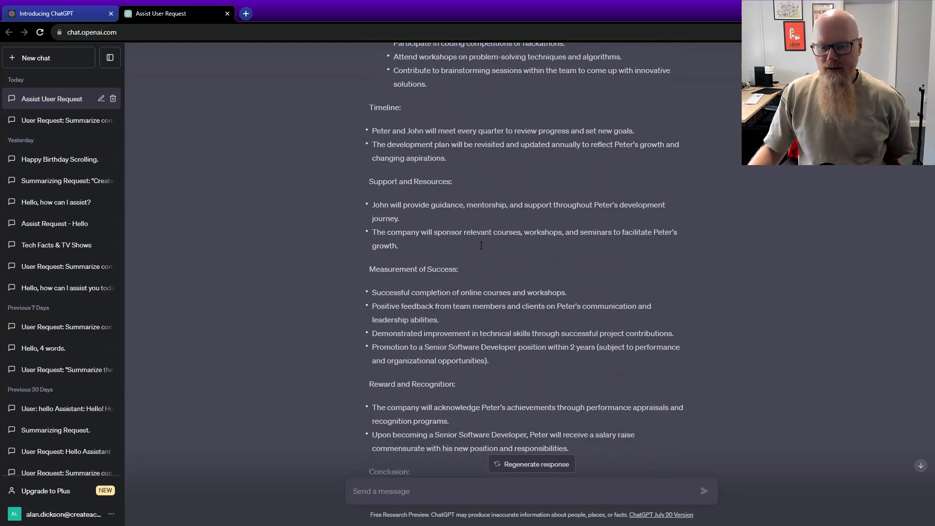
pyautogui.scroll(3)
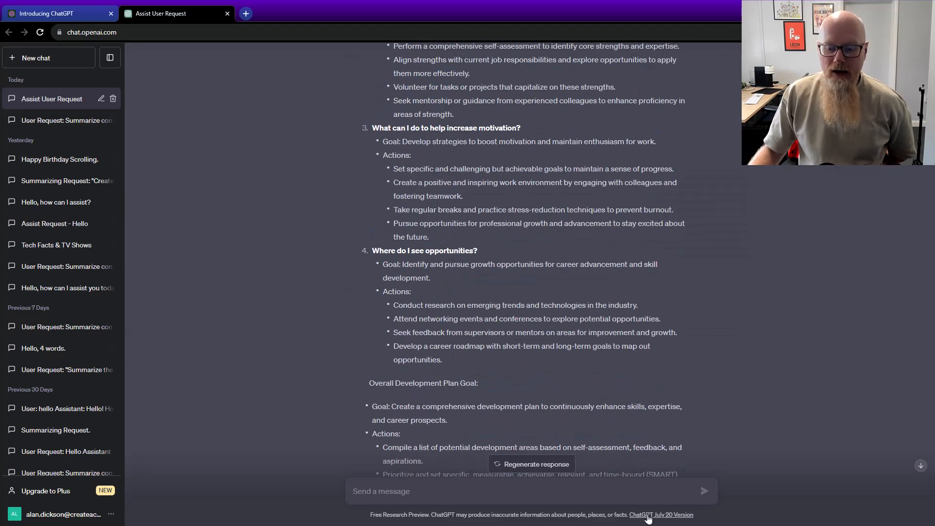
pyautogui.scroll(-3)
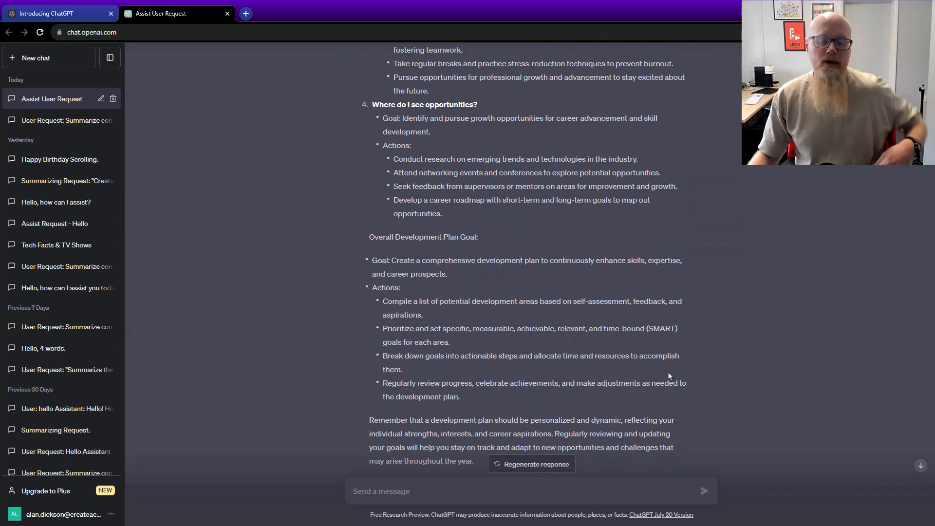
pyautogui.scroll(-3)
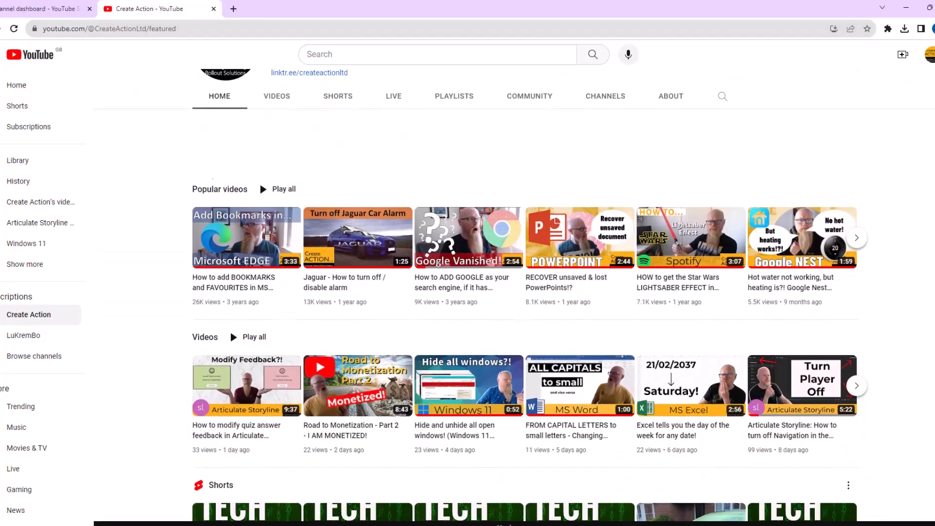
pyautogui.scroll(-3)
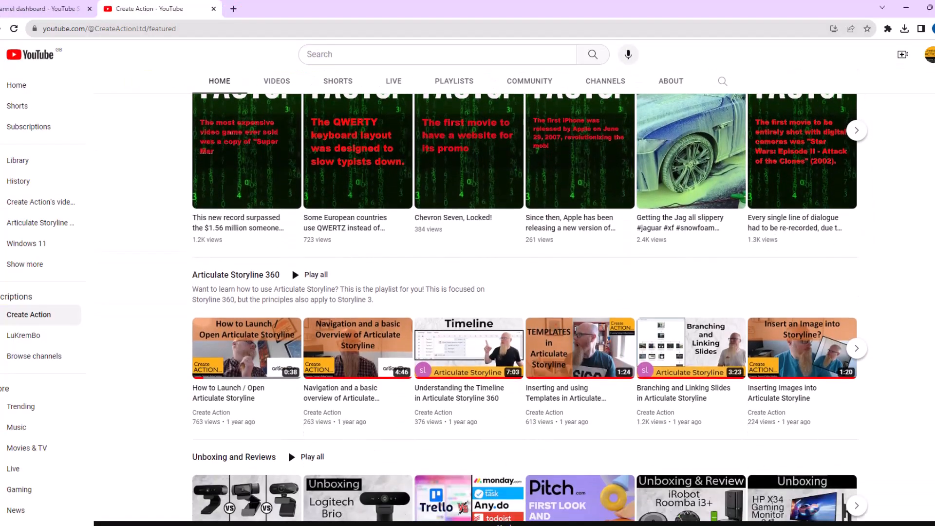
pyautogui.scroll(-3)
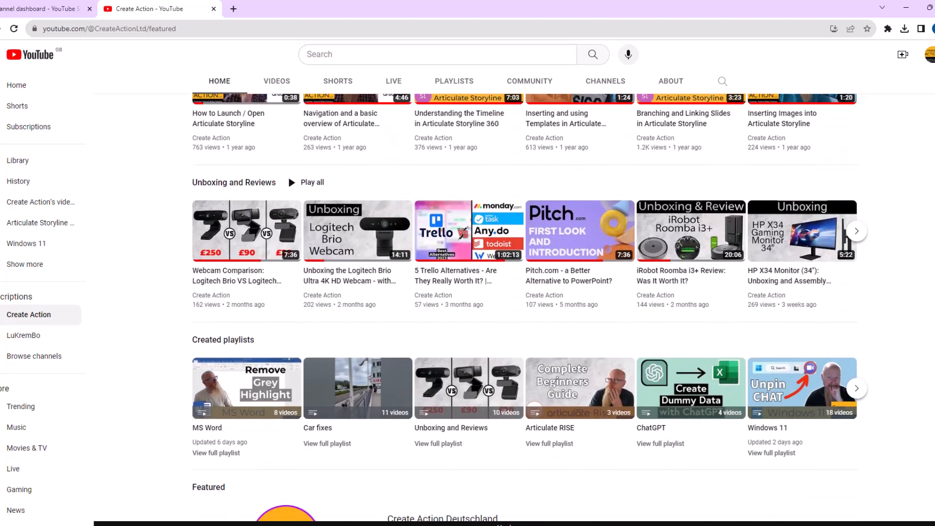
pyautogui.click(857, 231)
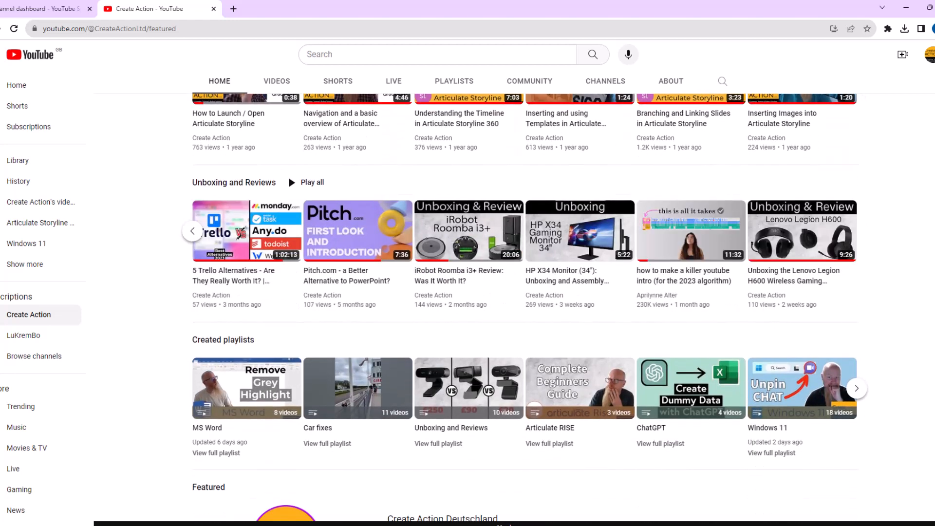
pyautogui.scroll(-3)
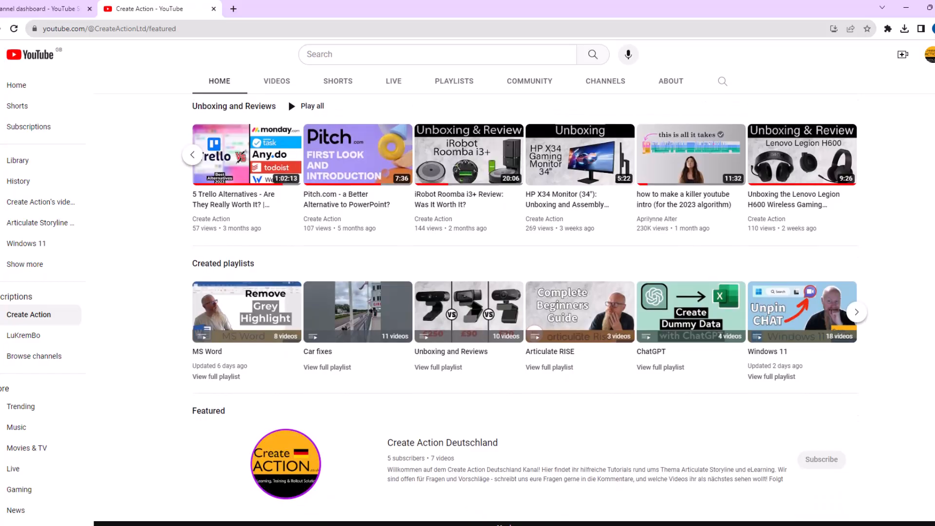